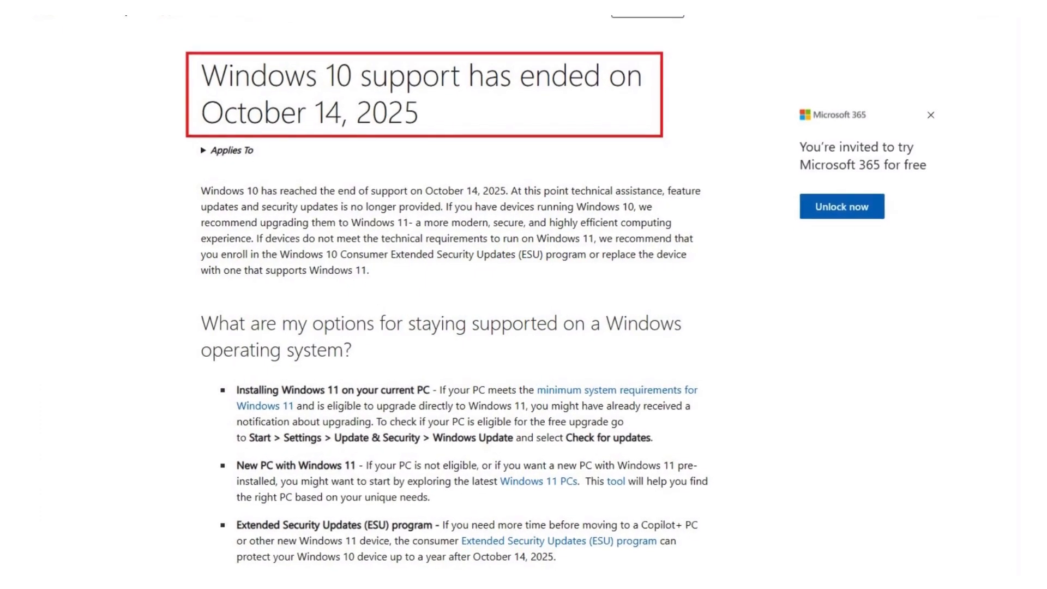
Check the installed Windows version with winver from the Run box.
scroll(up, 3)
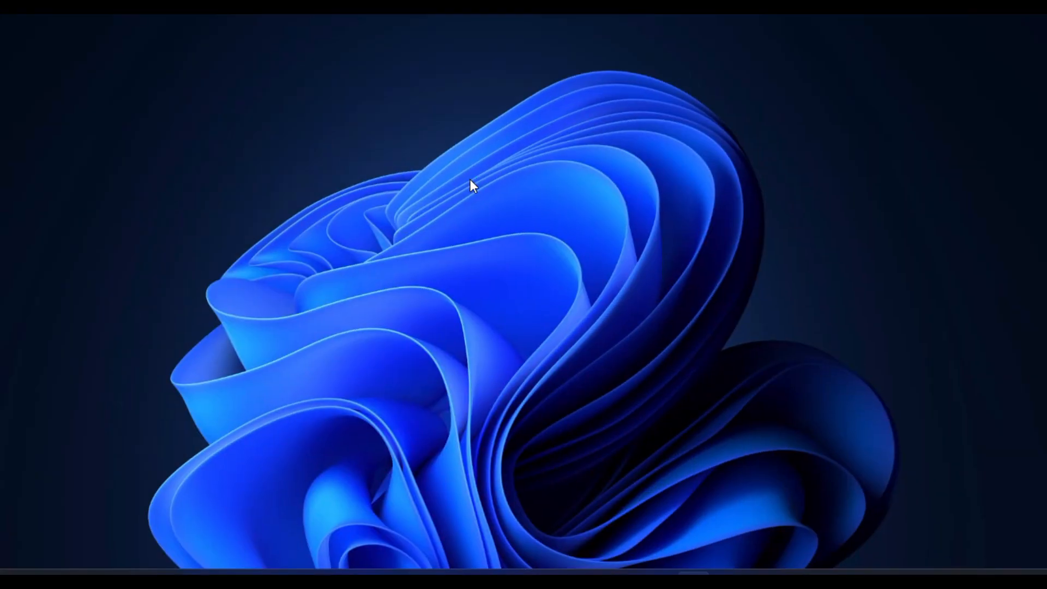
mouse_move(481, 185)
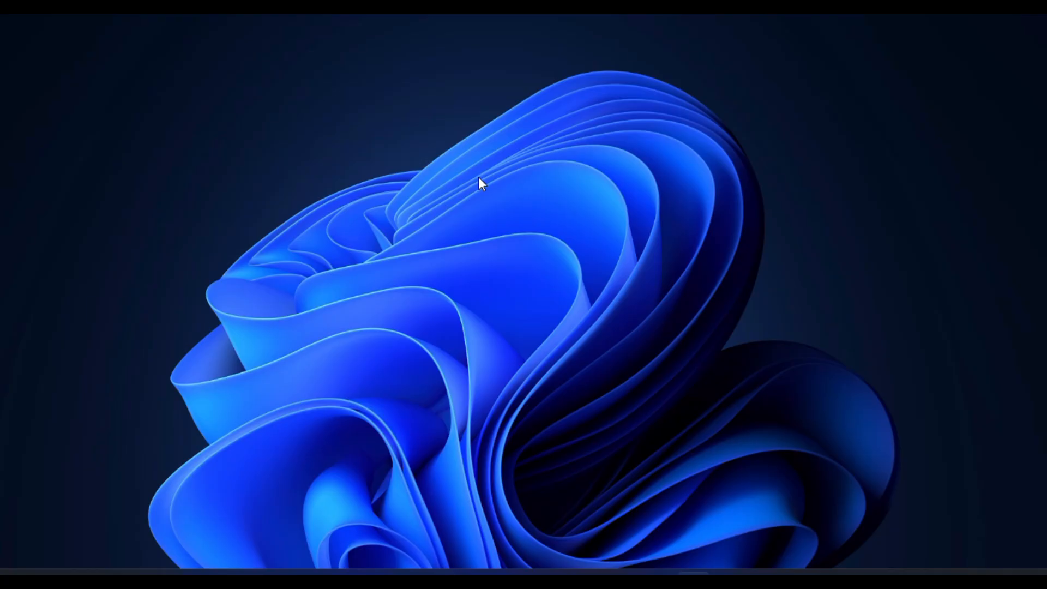
mouse_move(485, 225)
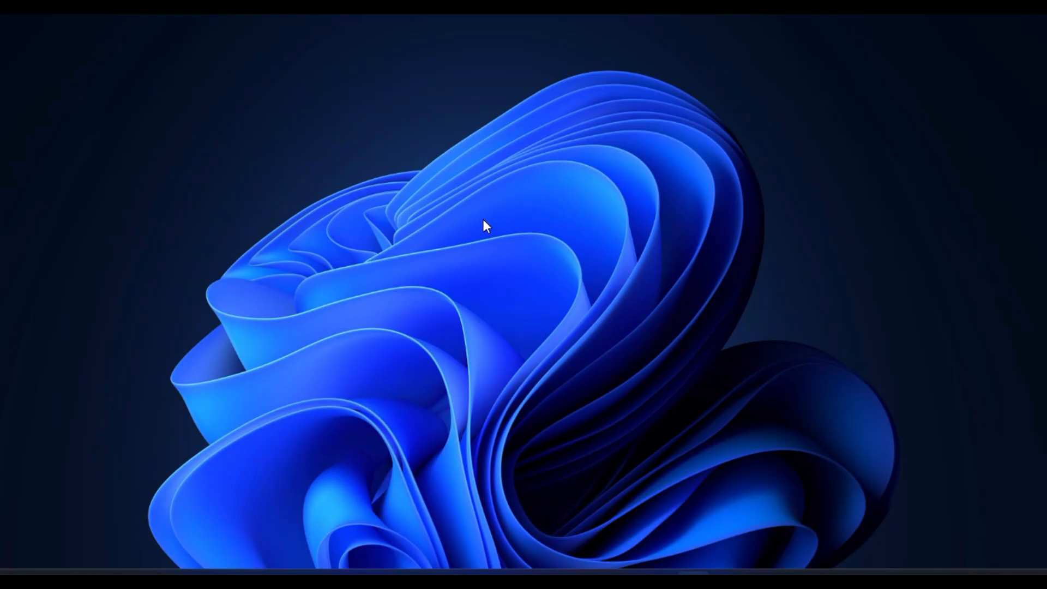
mouse_move(484, 206)
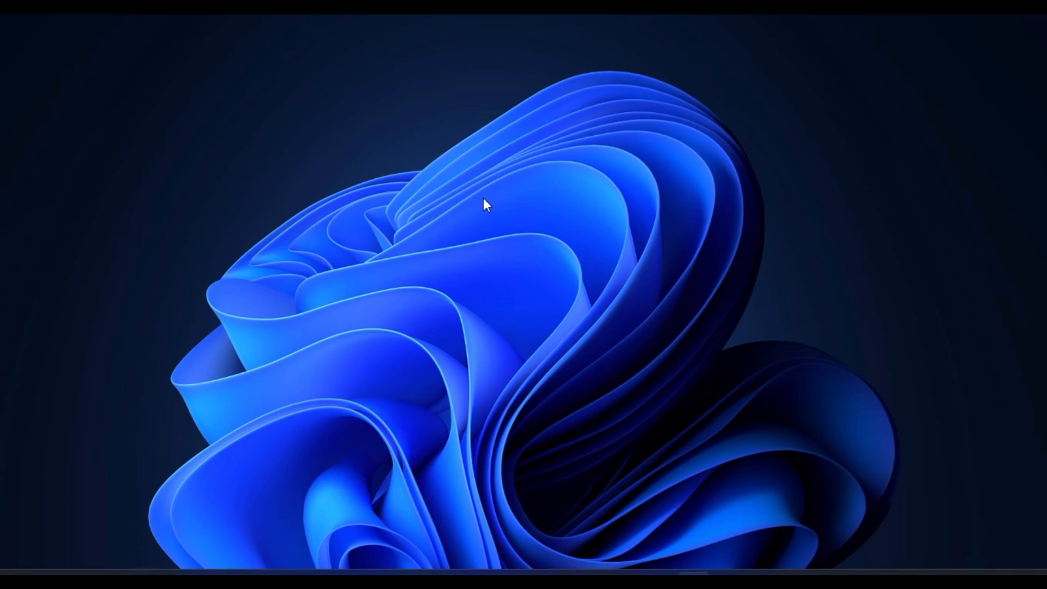
key(Win+r)
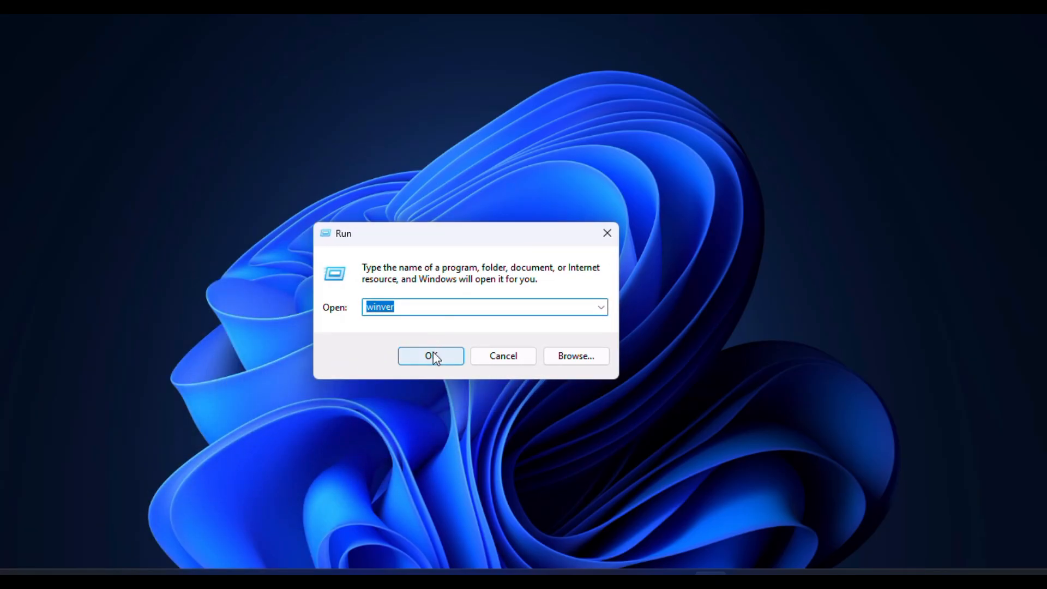
click(430, 355)
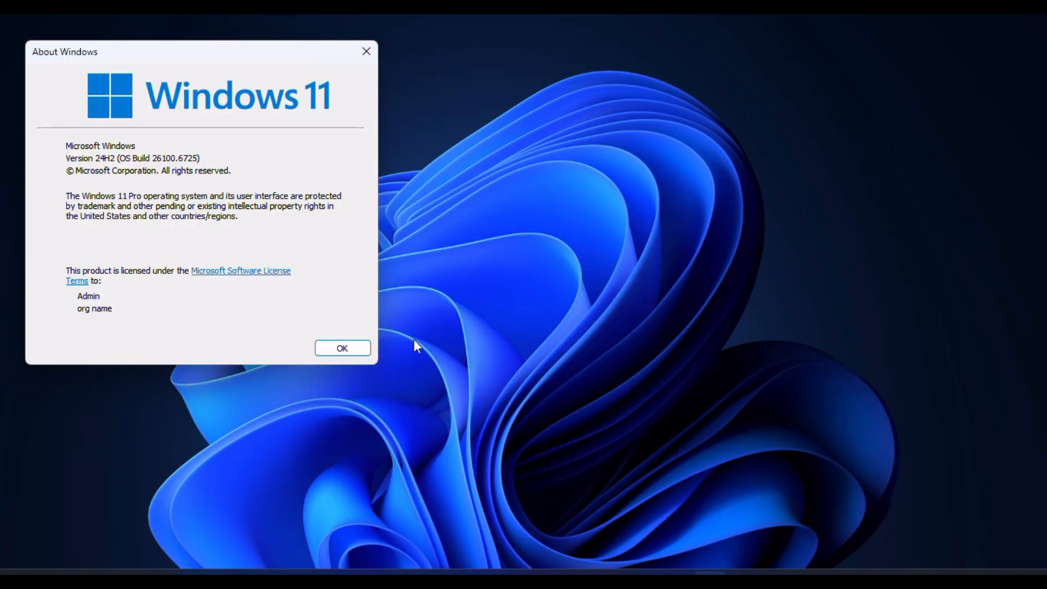
mouse_move(224, 54)
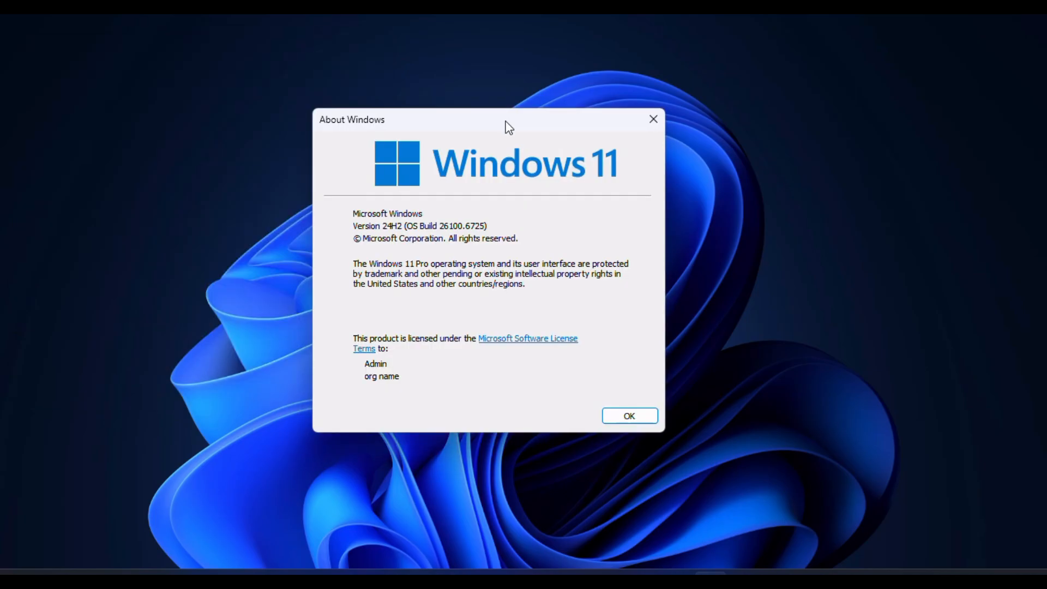
mouse_move(394, 230)
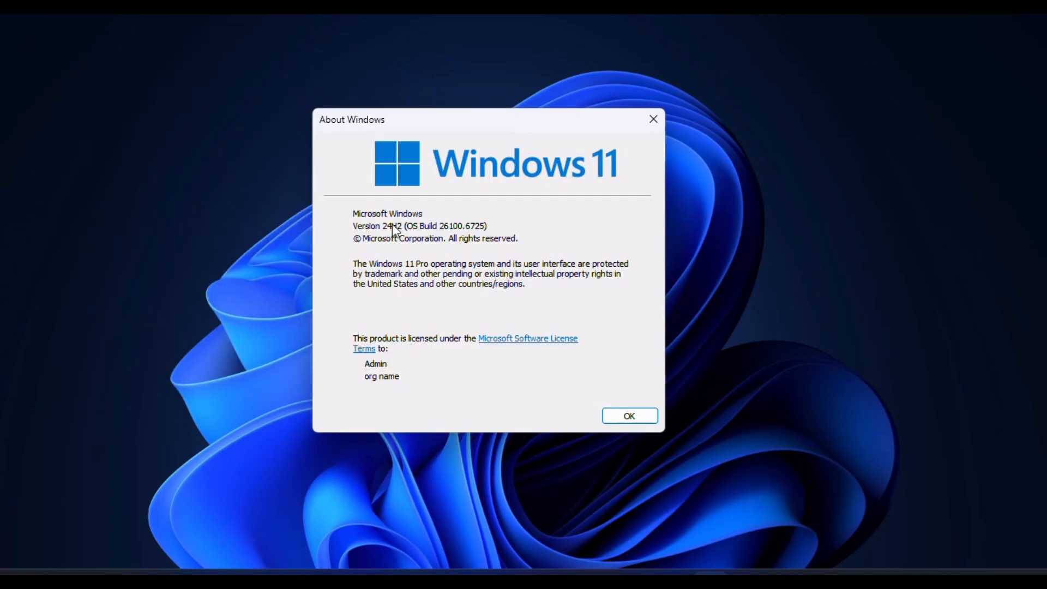
mouse_move(471, 222)
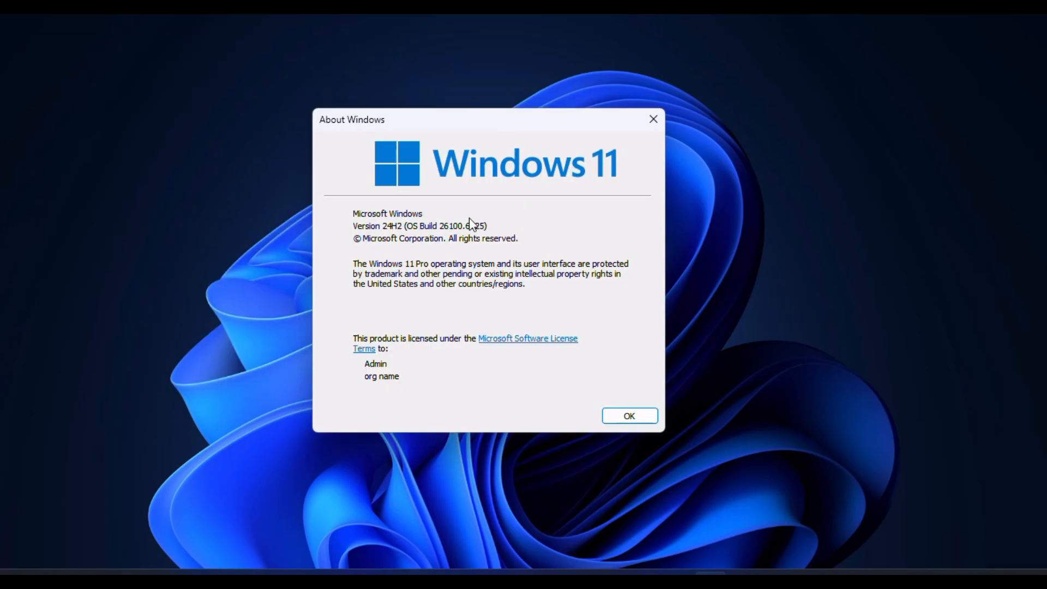
mouse_move(481, 218)
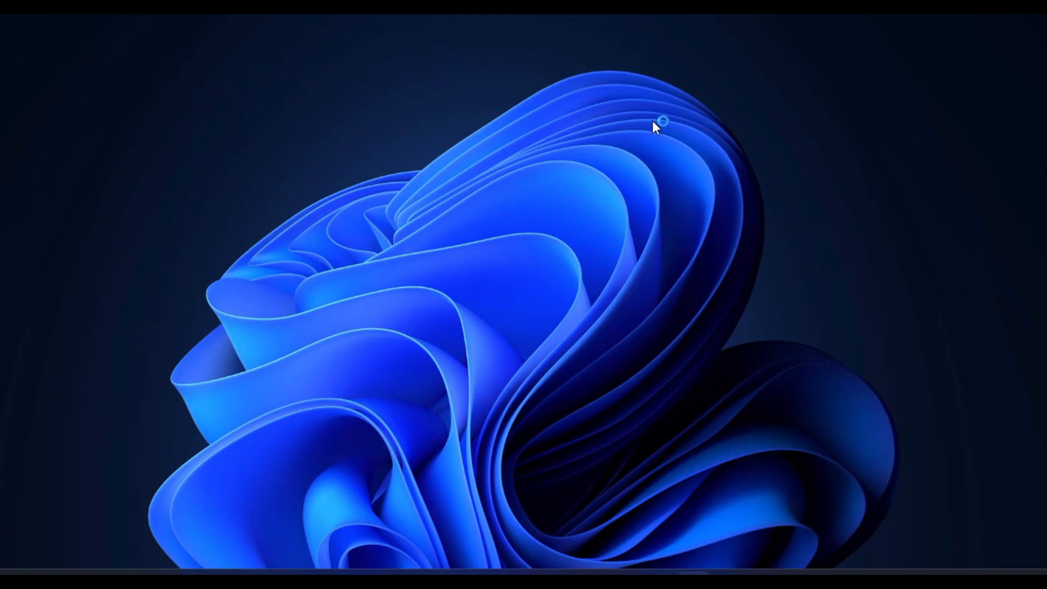
mouse_move(640, 133)
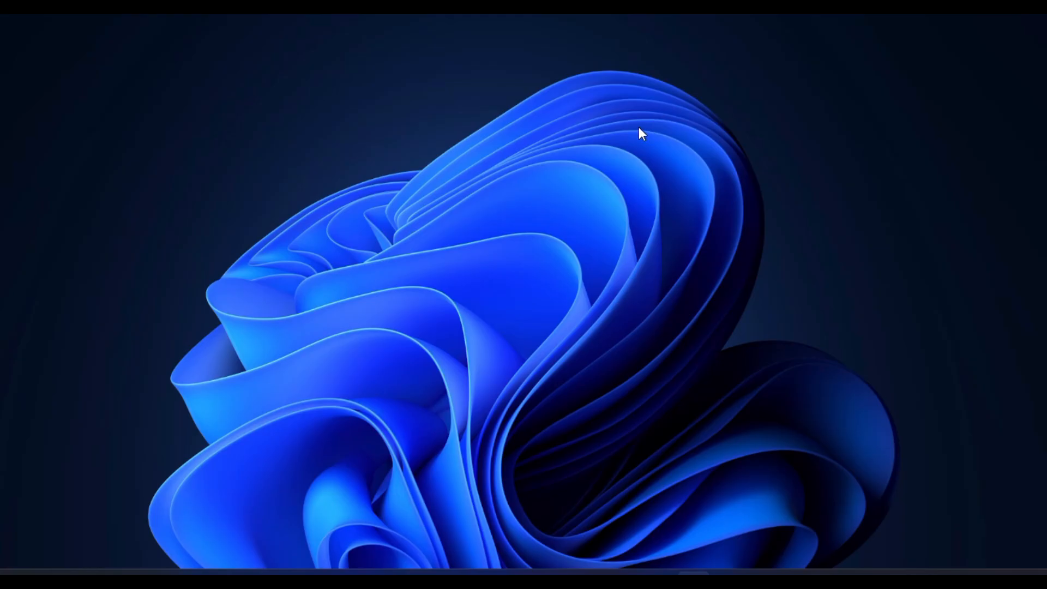
mouse_move(594, 204)
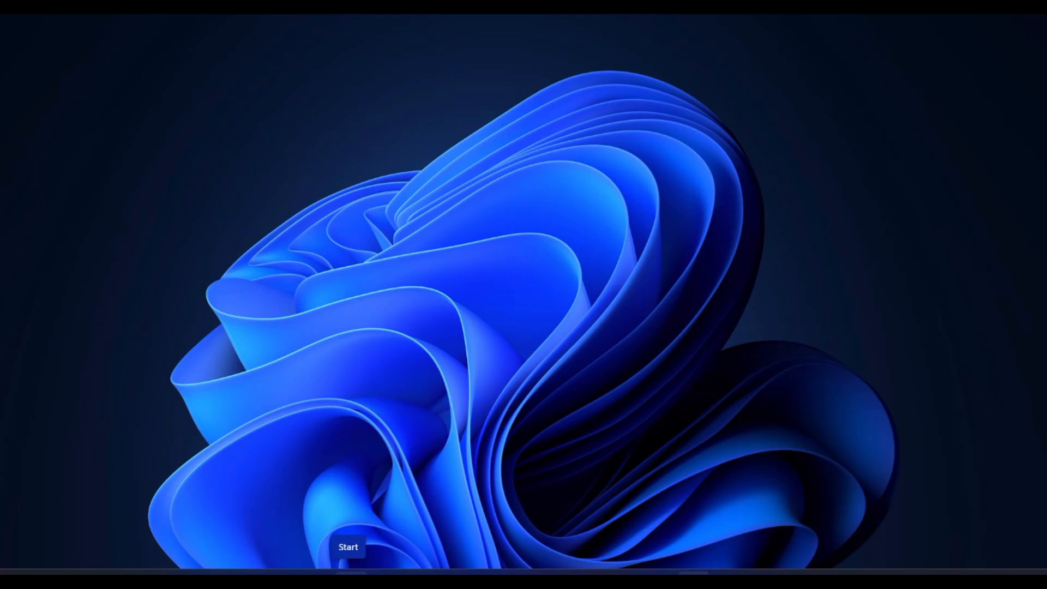
Review the PC's specifications on the System page of Windows Settings, then close Settings.
right_click(348, 546)
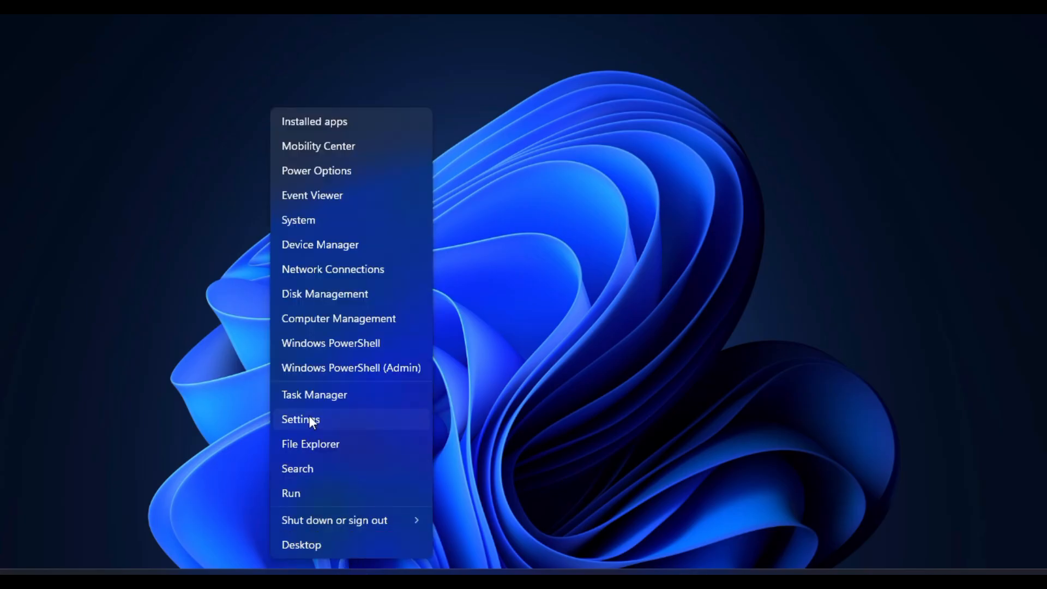
click(301, 419)
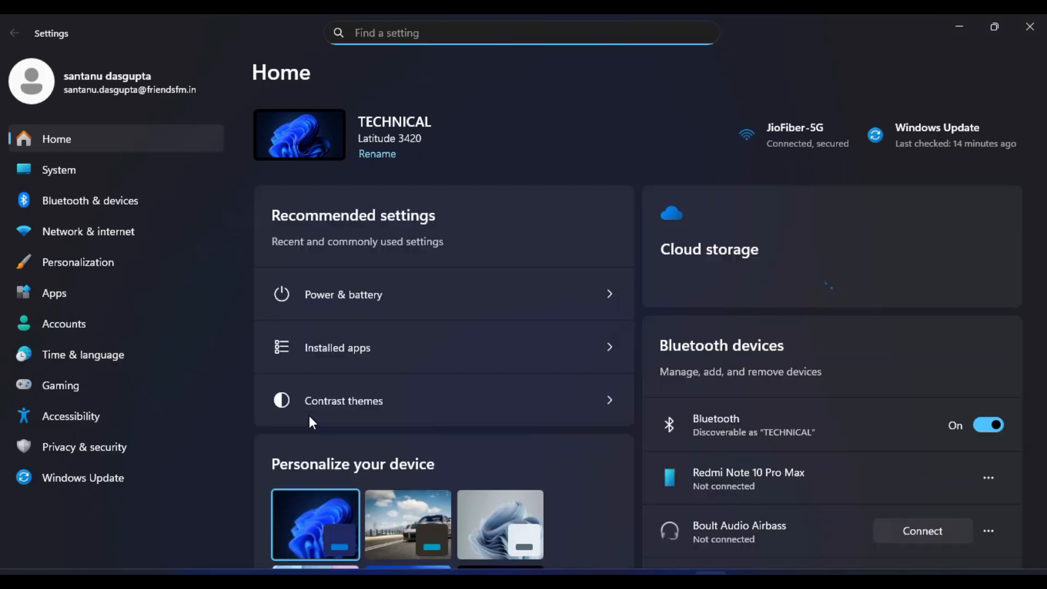
click(58, 170)
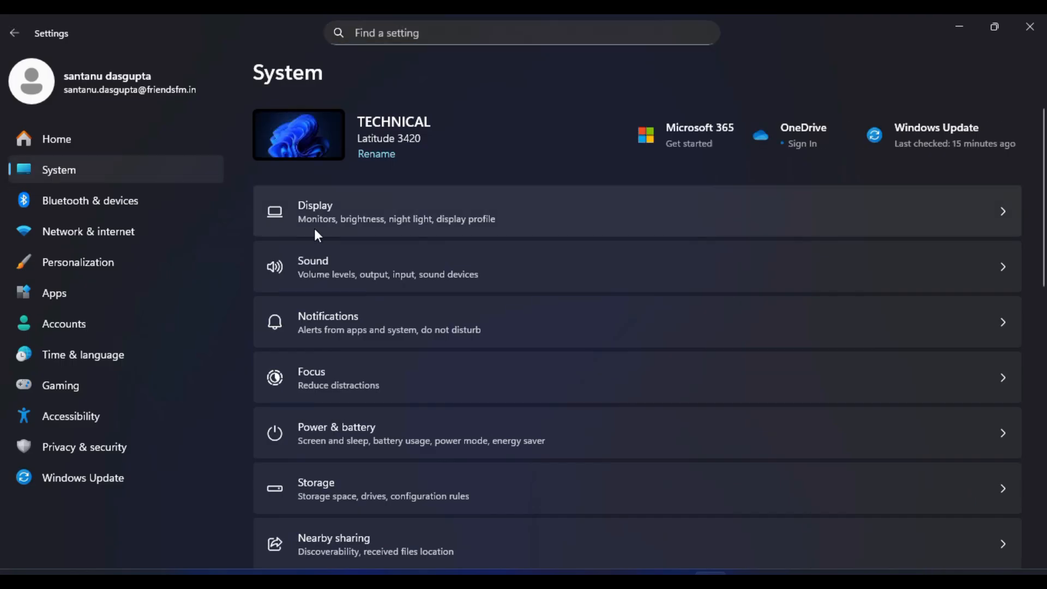
scroll(down, 3)
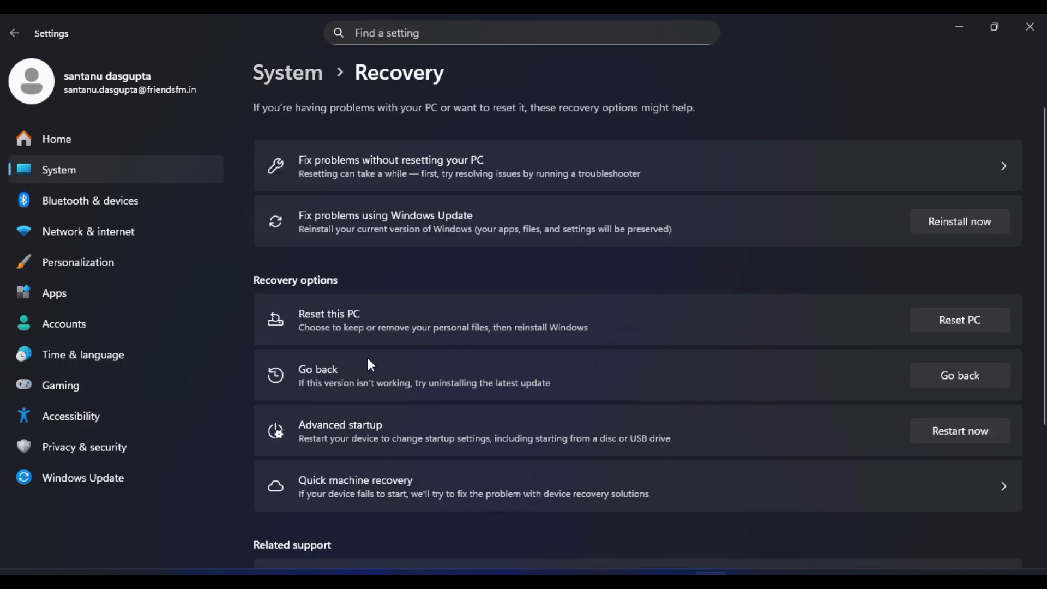
mouse_move(447, 394)
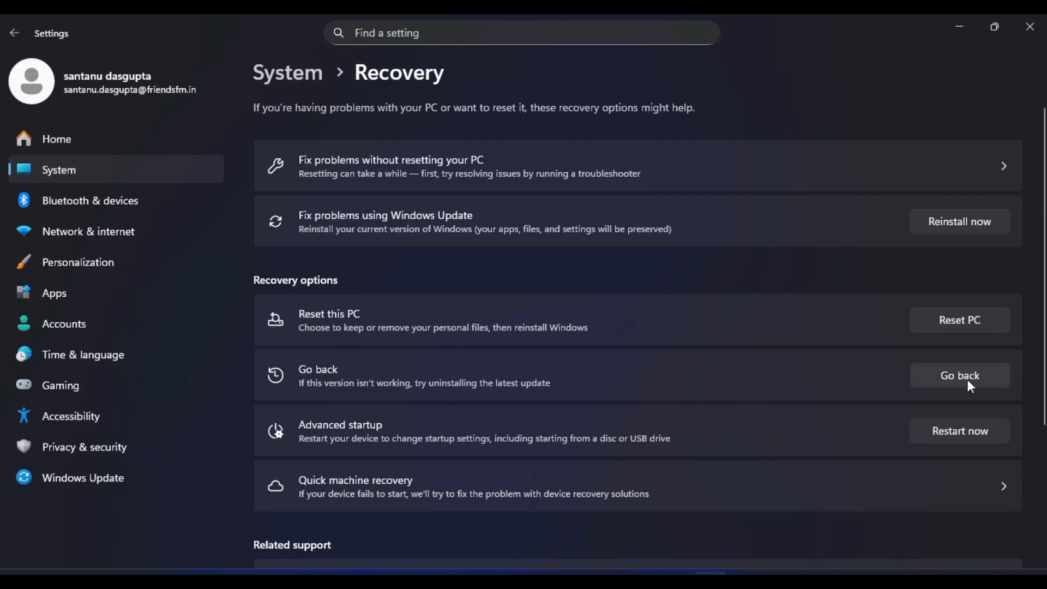
mouse_move(844, 358)
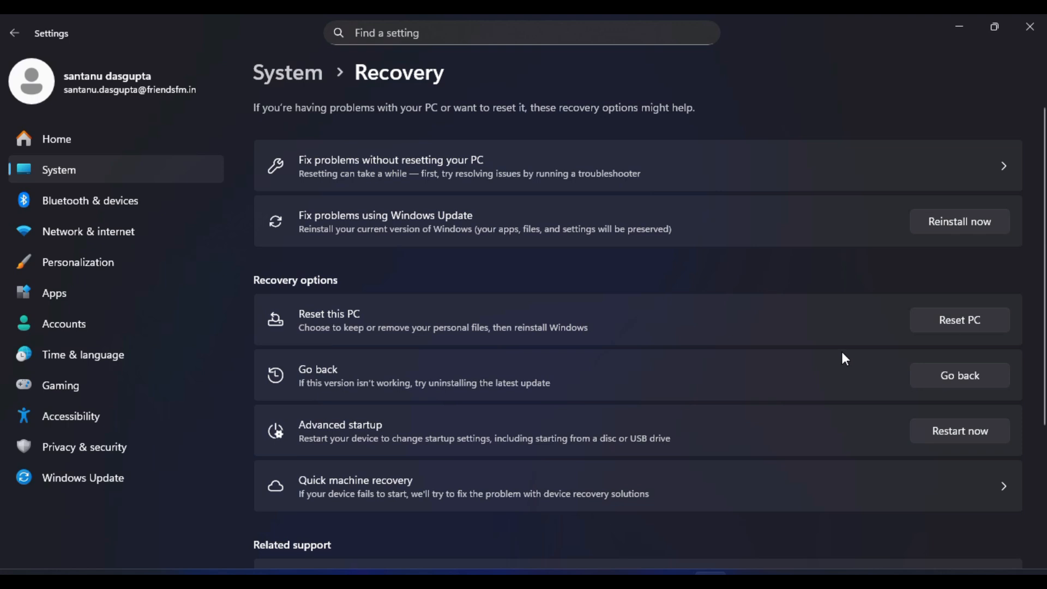
mouse_move(995, 26)
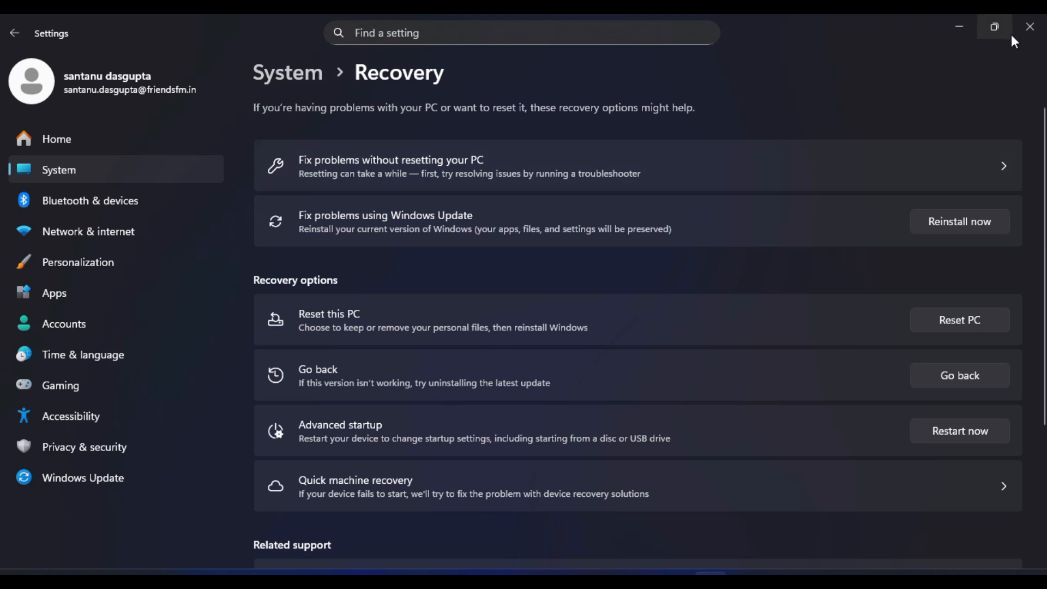
mouse_move(1030, 27)
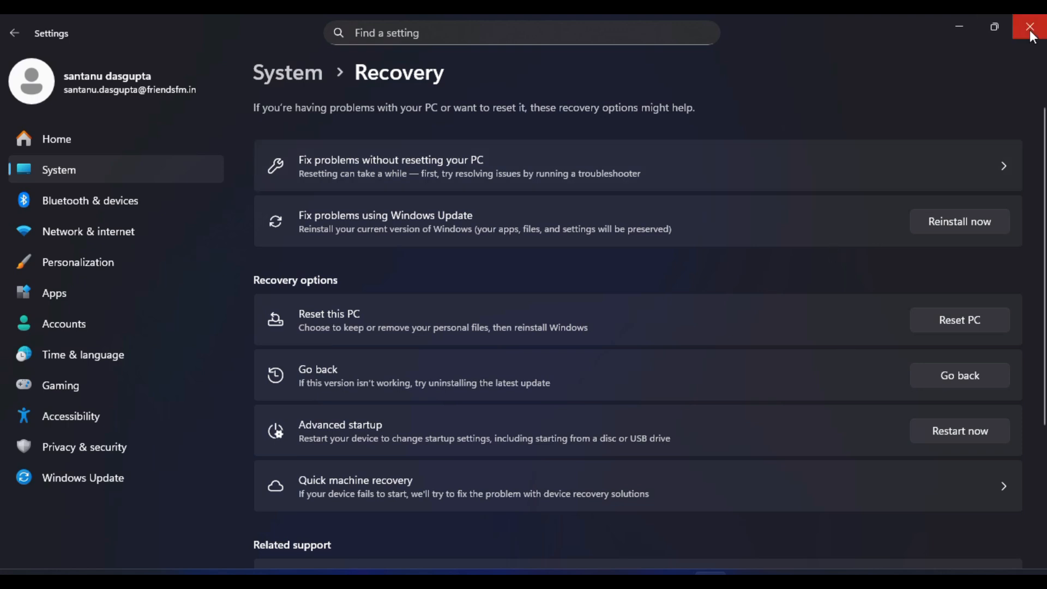
click(1030, 27)
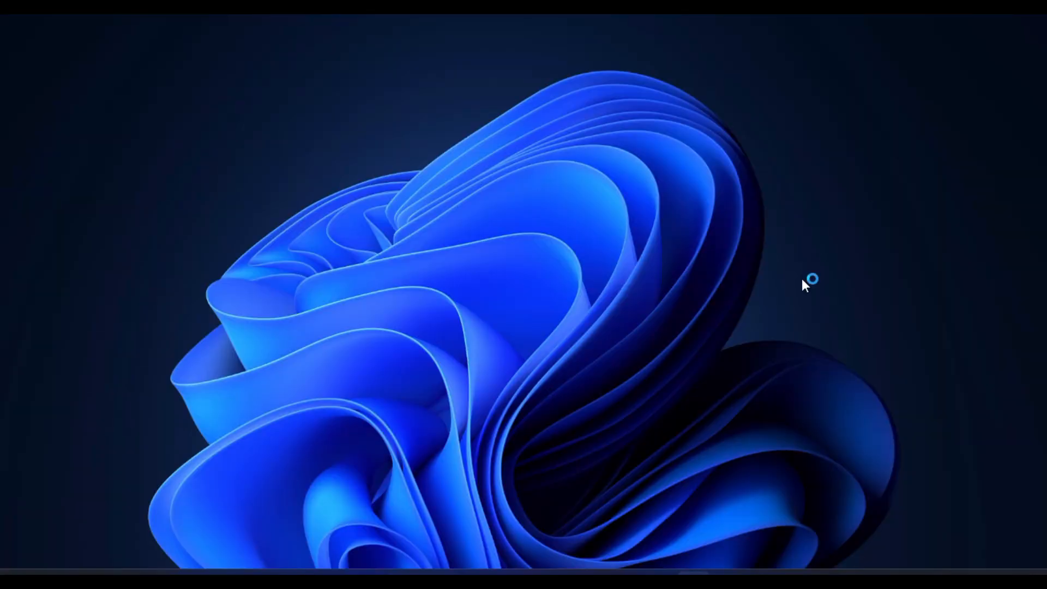
mouse_move(671, 384)
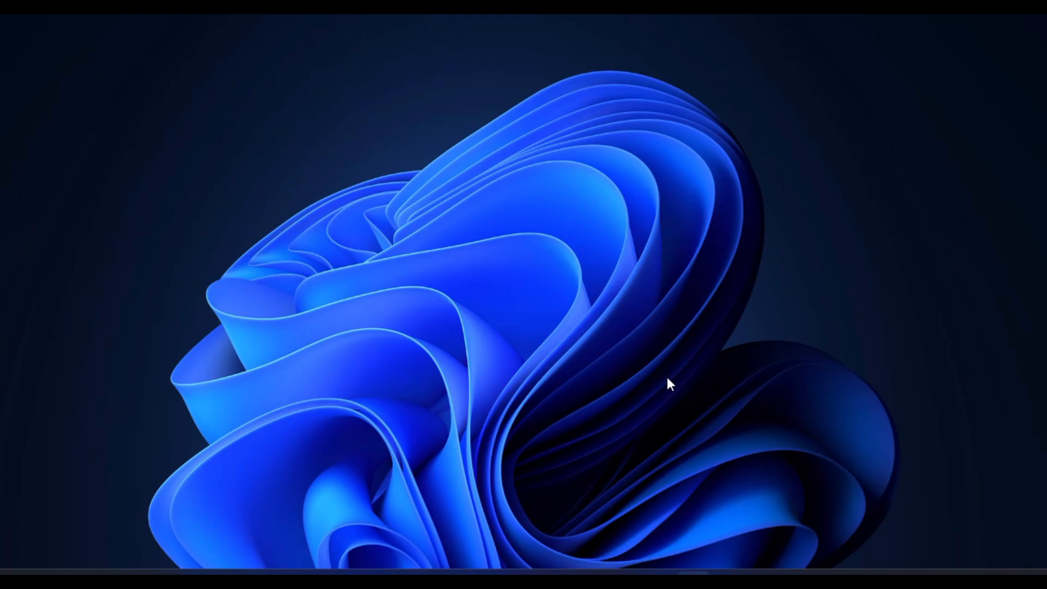
mouse_move(658, 388)
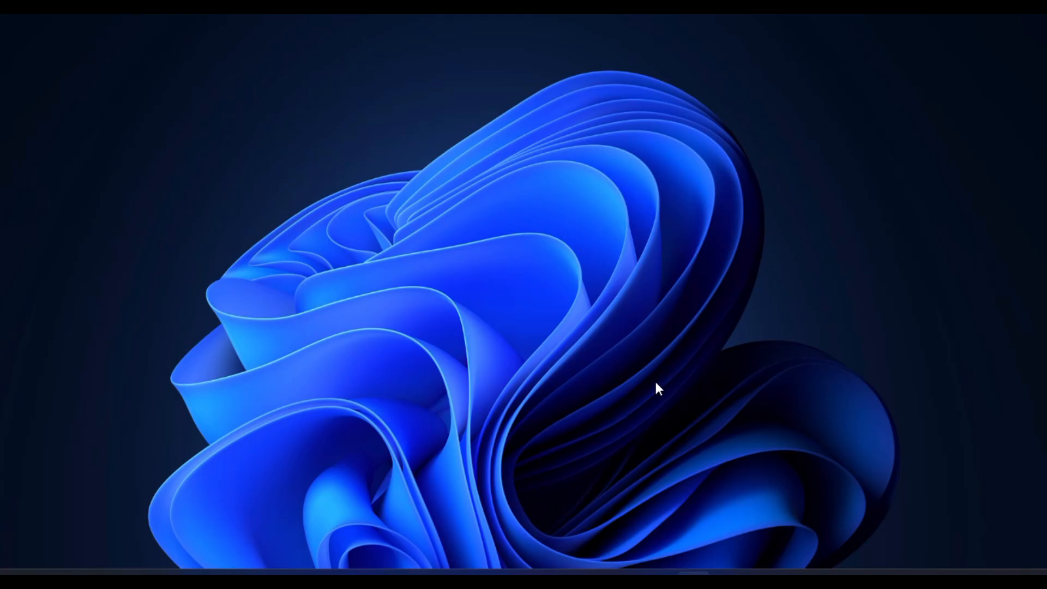
mouse_move(562, 469)
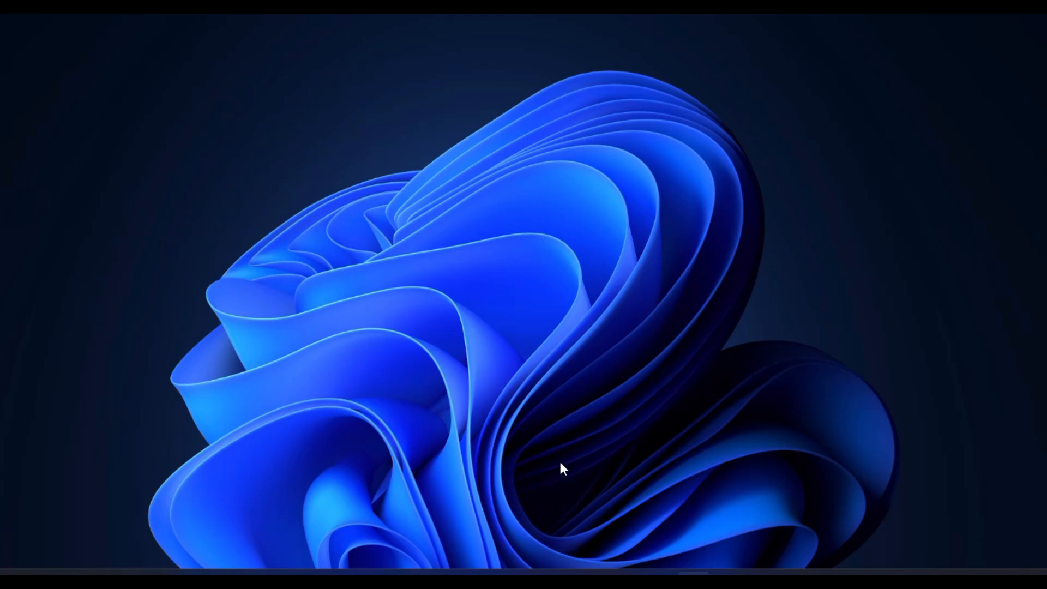
mouse_move(528, 404)
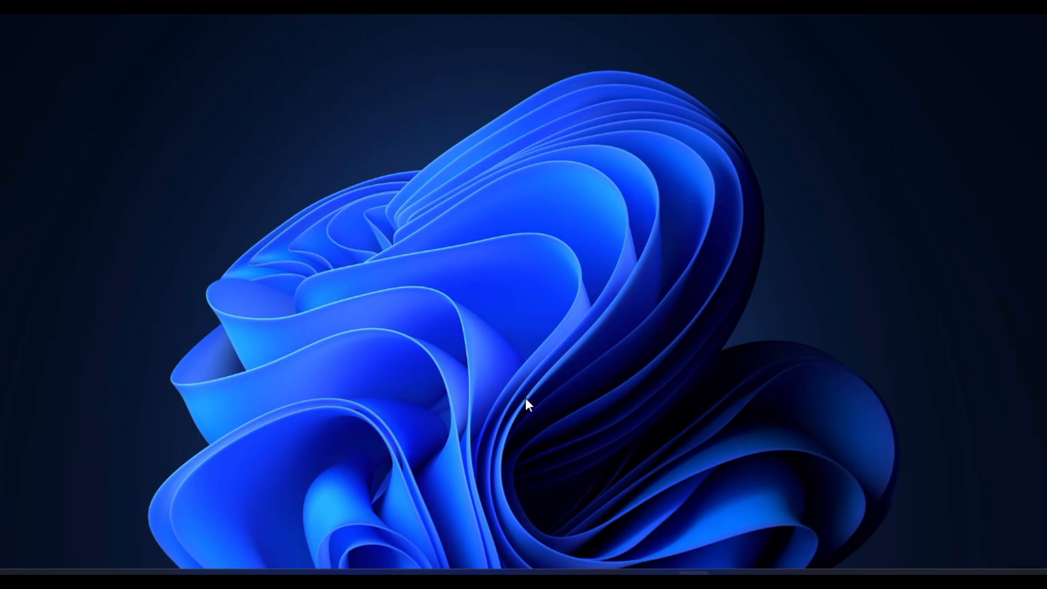
mouse_move(597, 395)
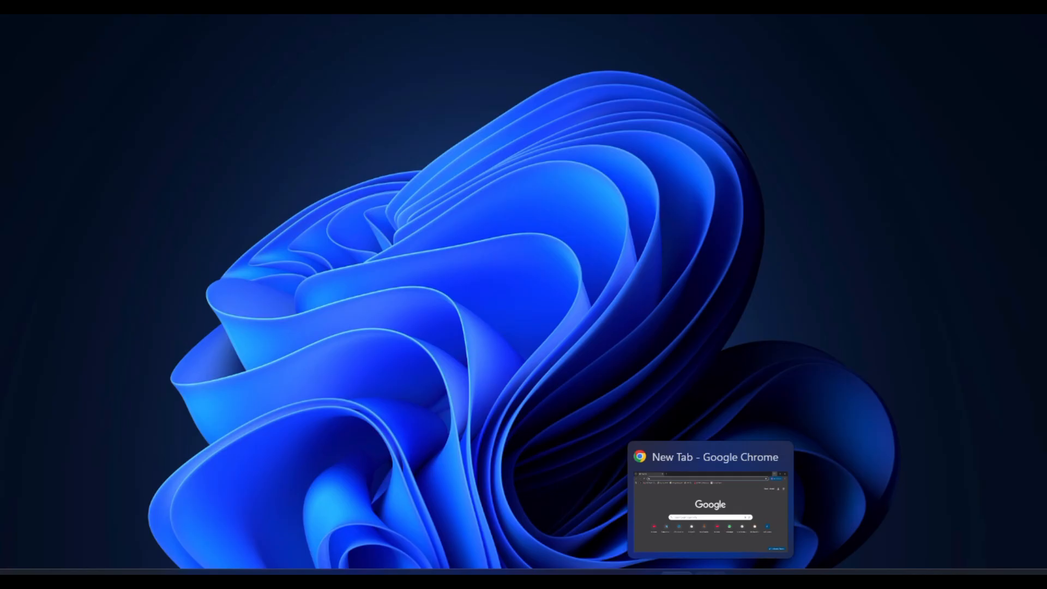
Search Google for 'windows 10 download' and open Microsoft's Download Windows 10 page.
click(710, 501)
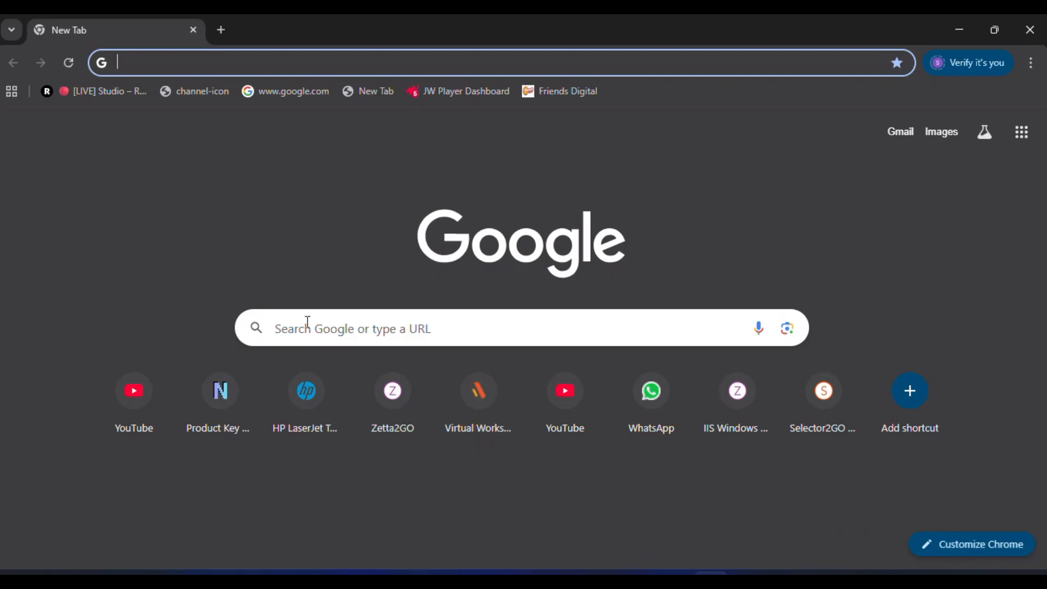
text(windows 10 download)
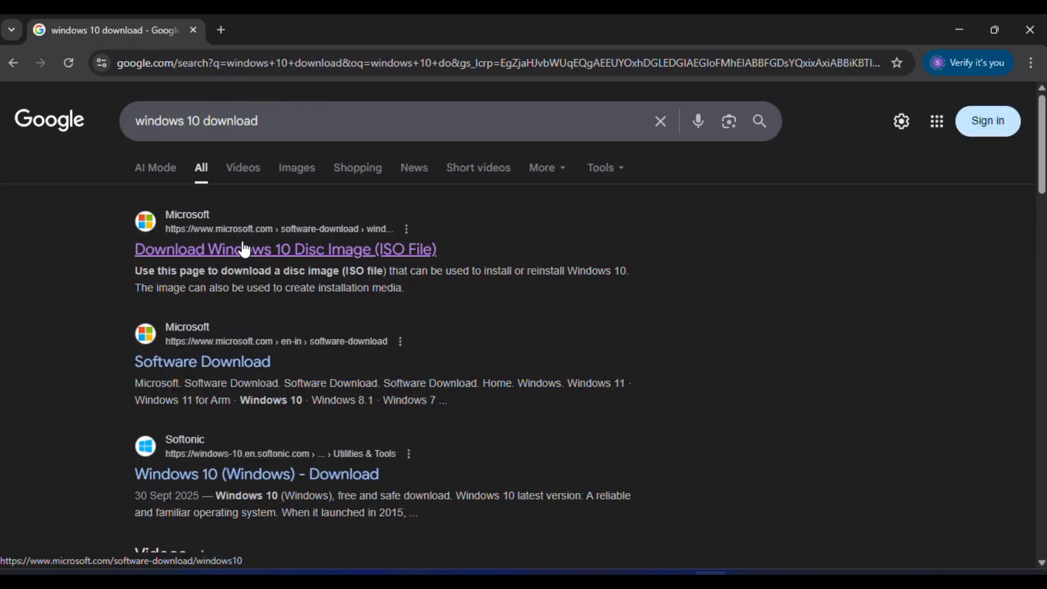
click(285, 249)
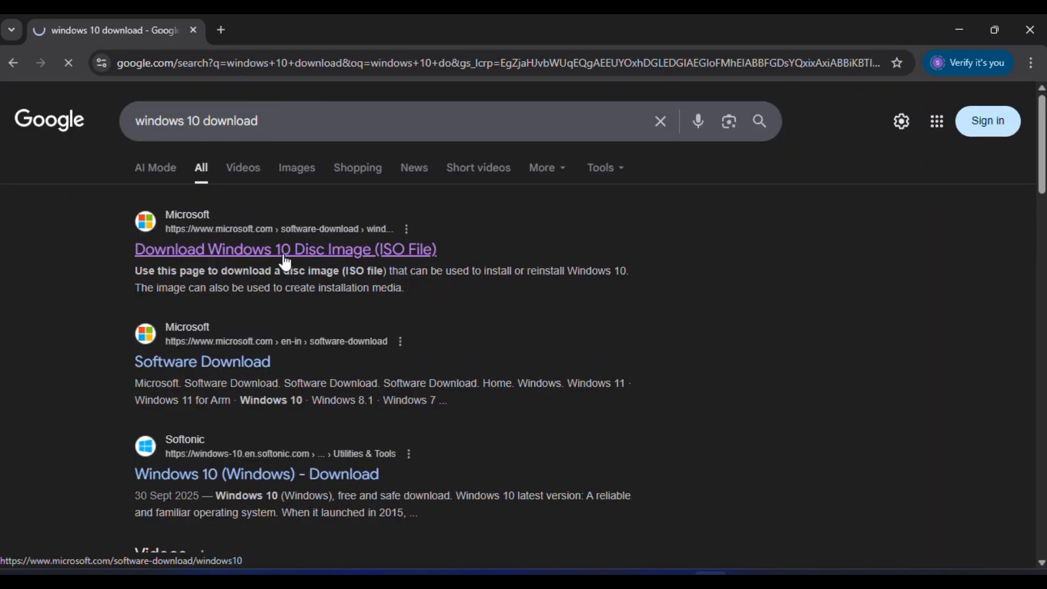
click(285, 249)
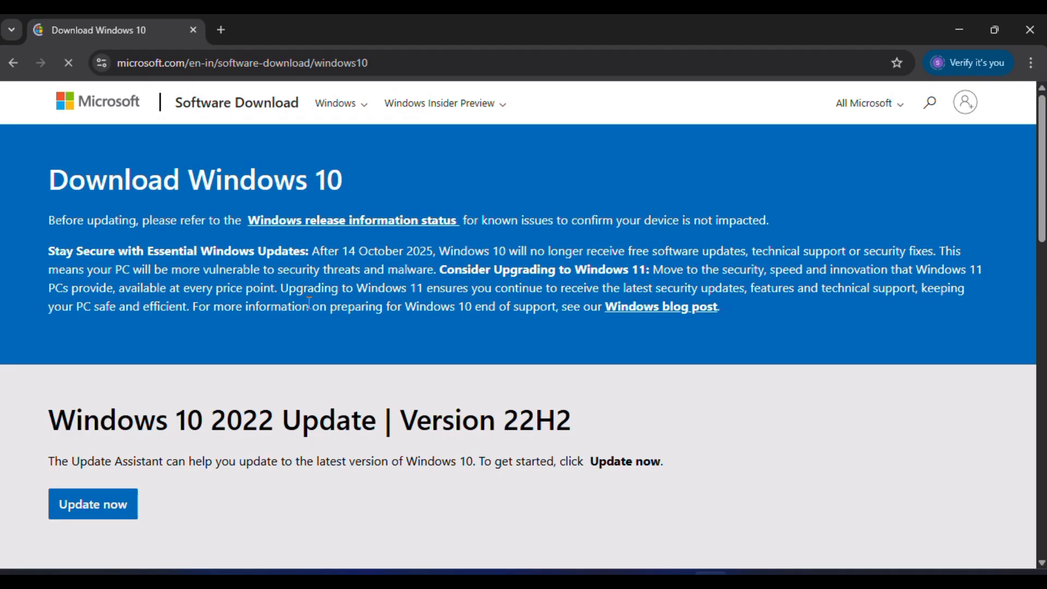
scroll(down, 3)
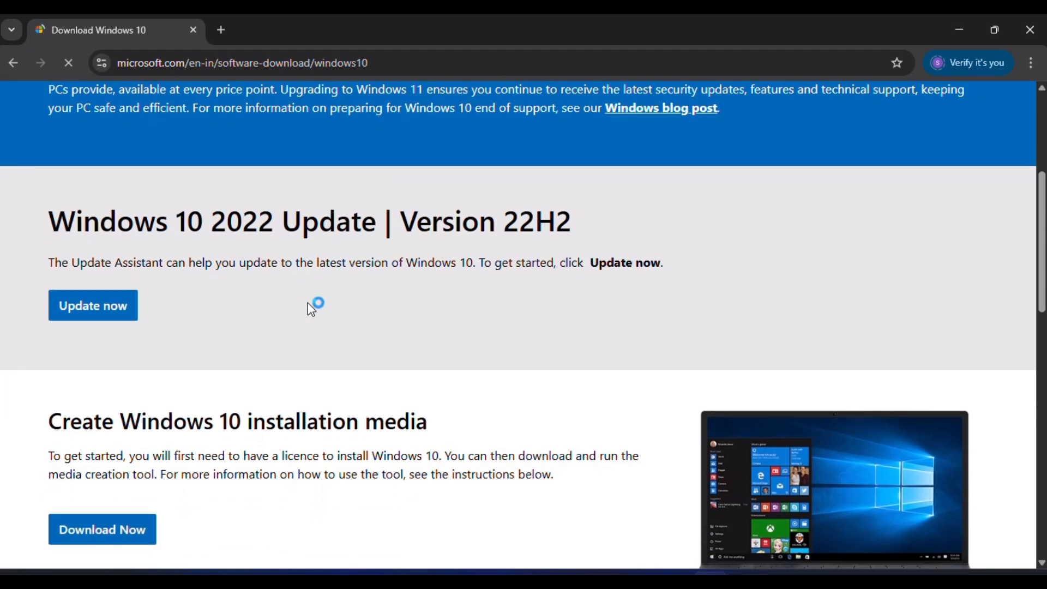
scroll(down, 3)
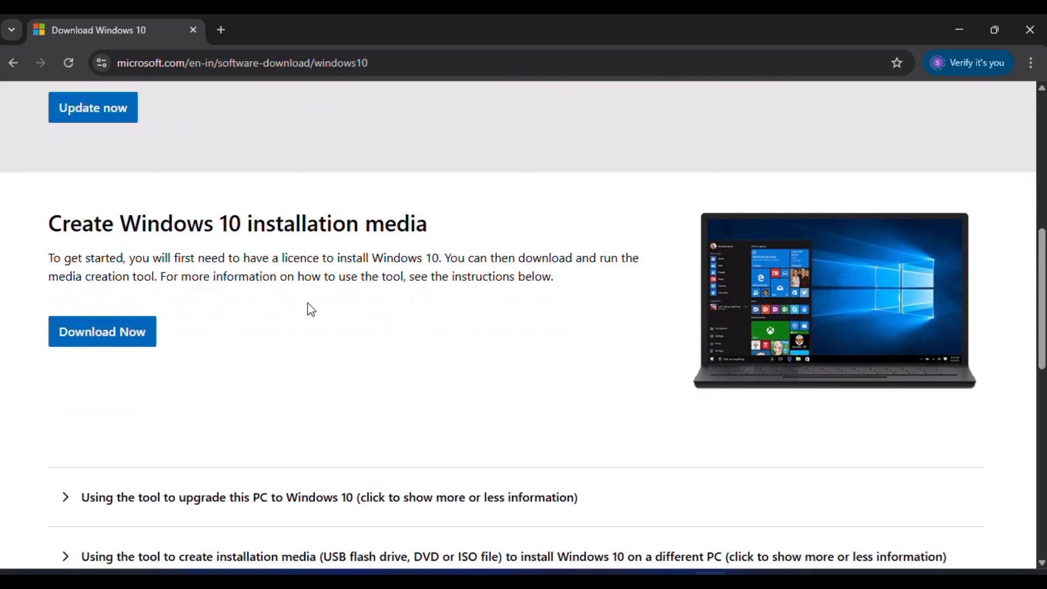
scroll(up, 3)
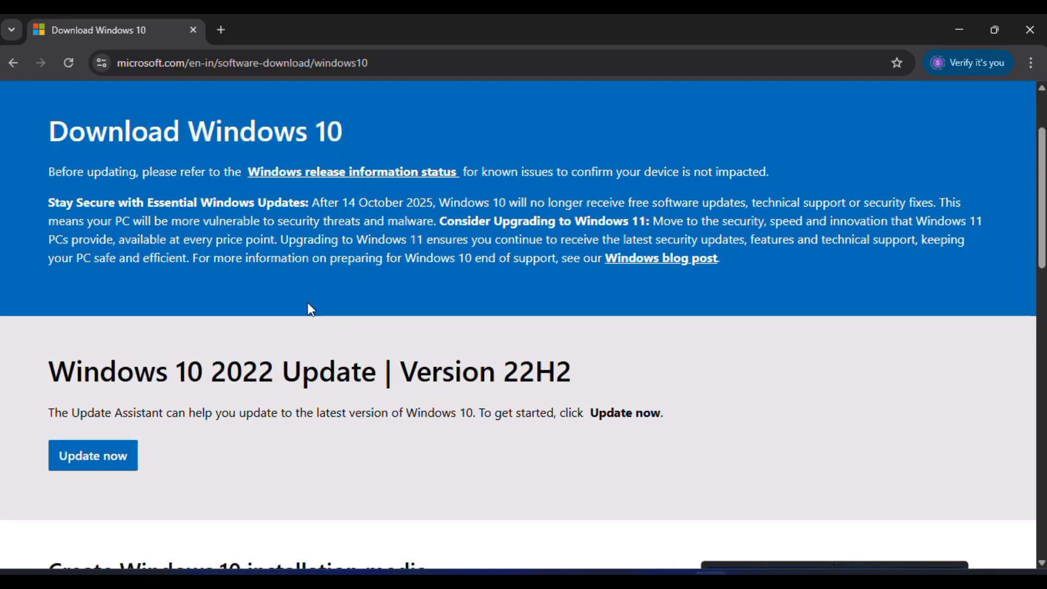
scroll(down, 3)
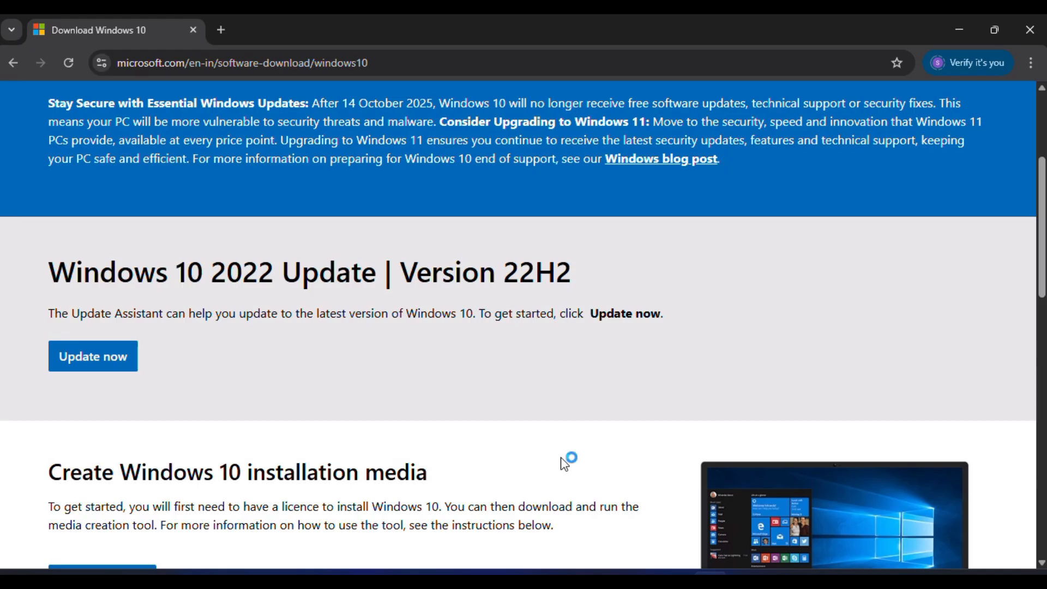
mouse_move(564, 462)
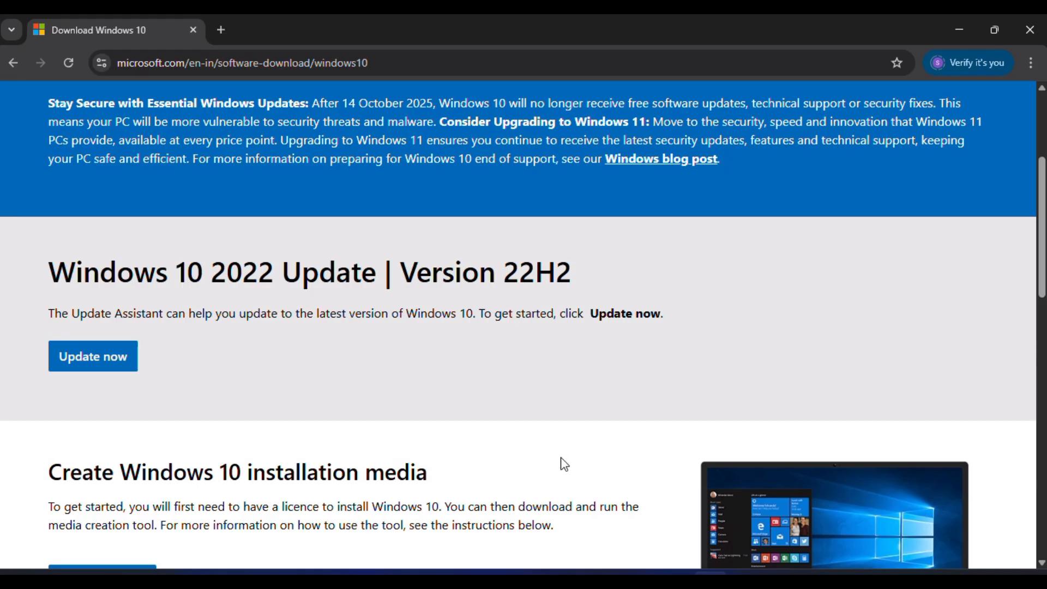
mouse_move(617, 441)
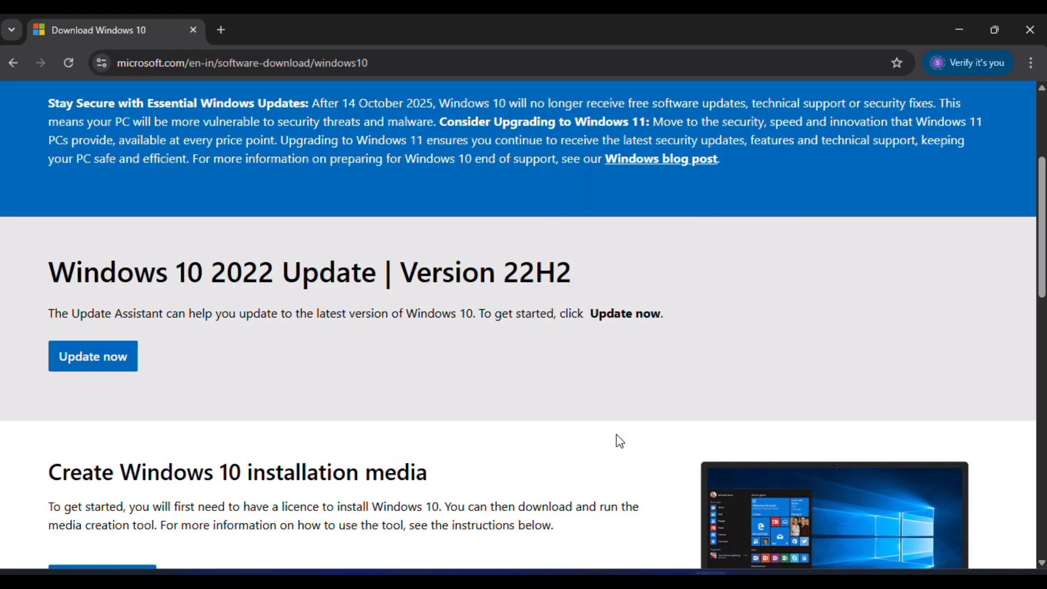
In DevTools Network conditions, spoof the 'Chrome — Chrome OS' user agent and reload the page.
key(F12)
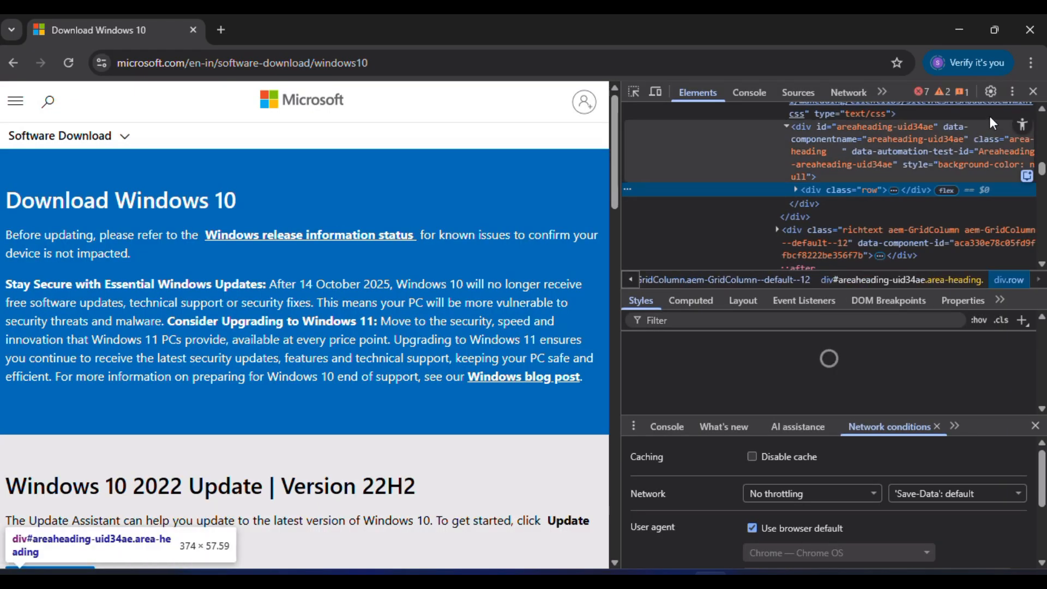
mouse_move(1011, 92)
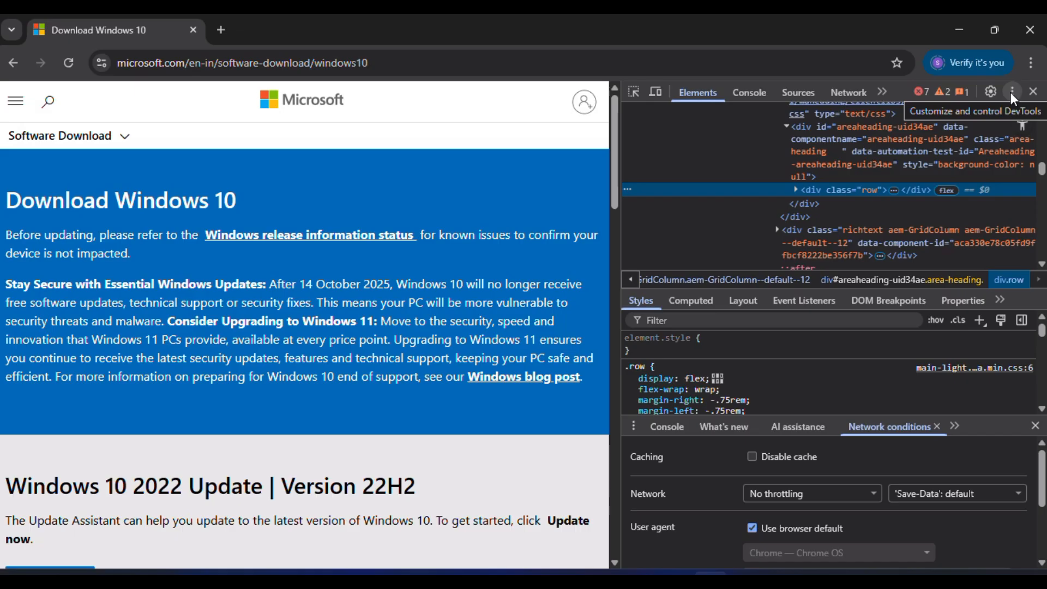
click(1010, 91)
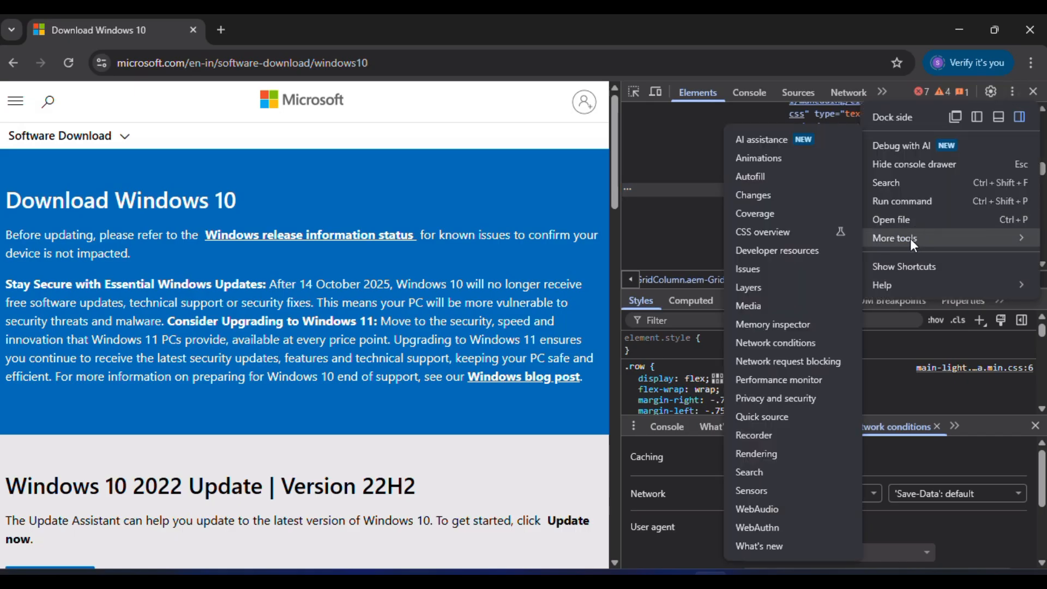
mouse_move(774, 342)
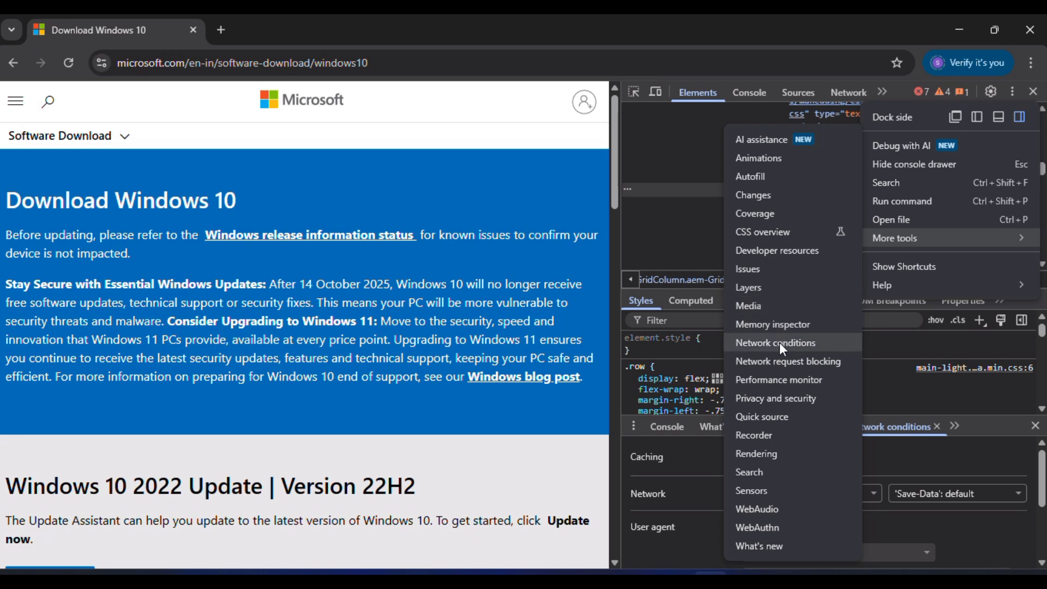
click(775, 342)
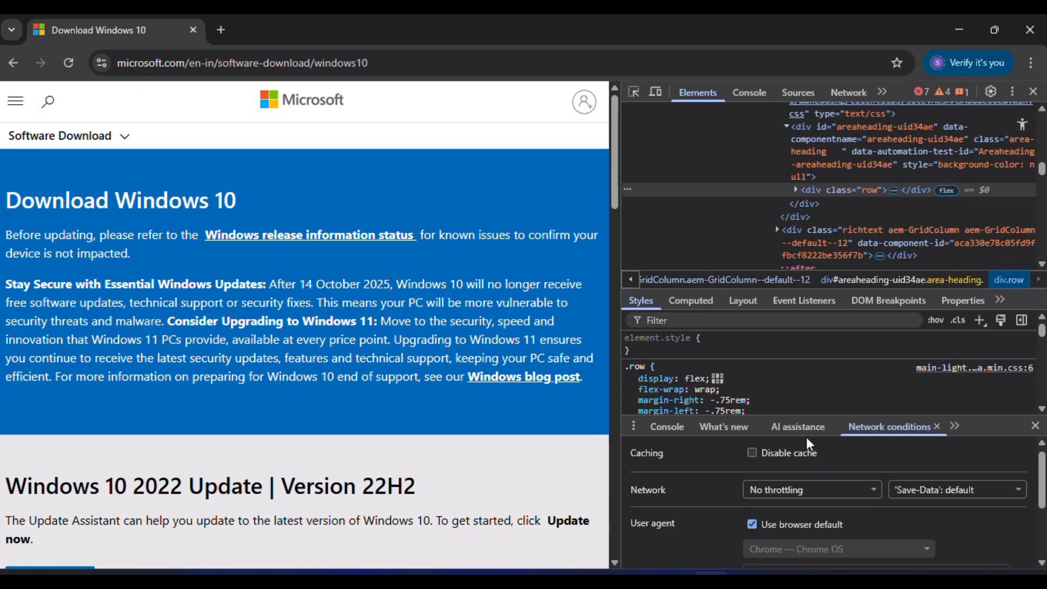
scroll(down, 3)
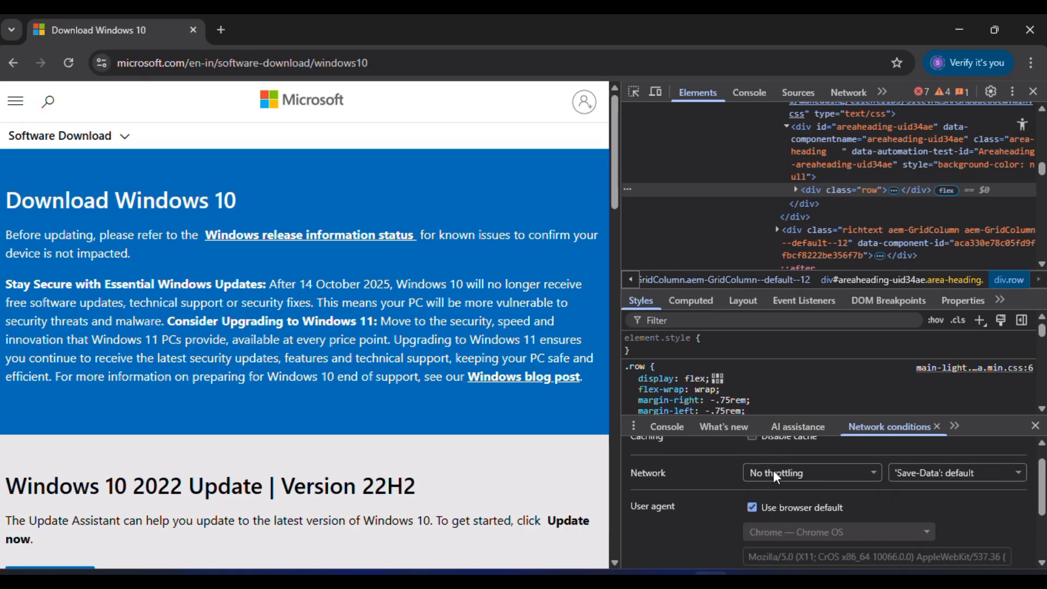
click(751, 507)
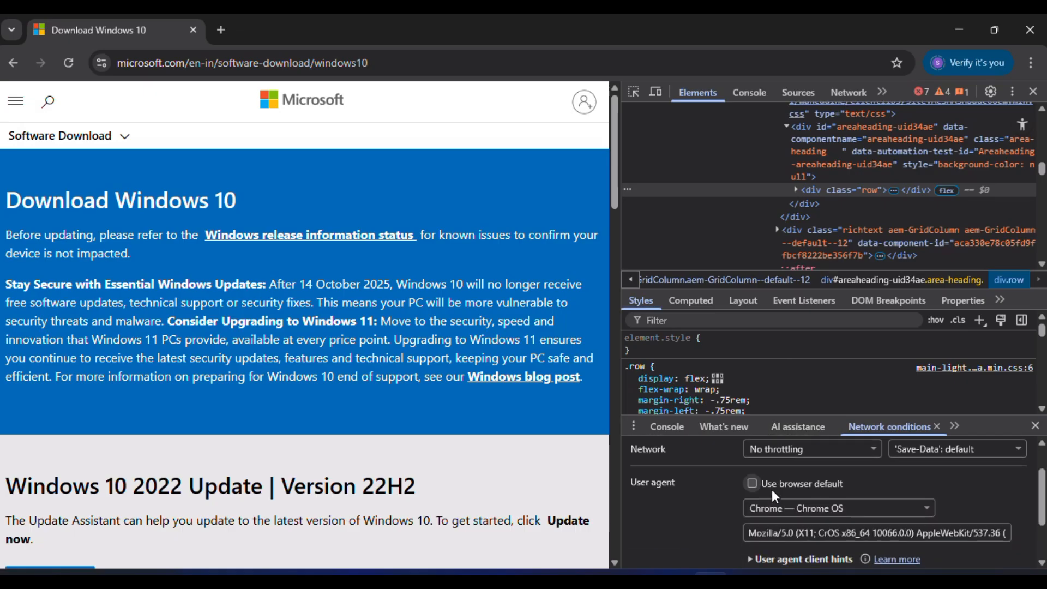
click(836, 508)
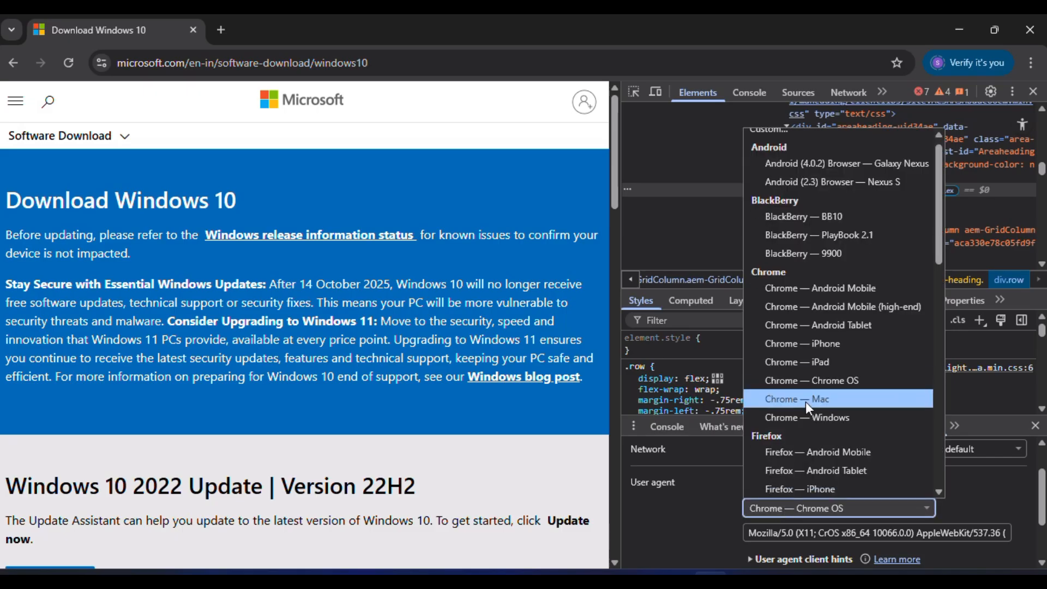
mouse_move(810, 380)
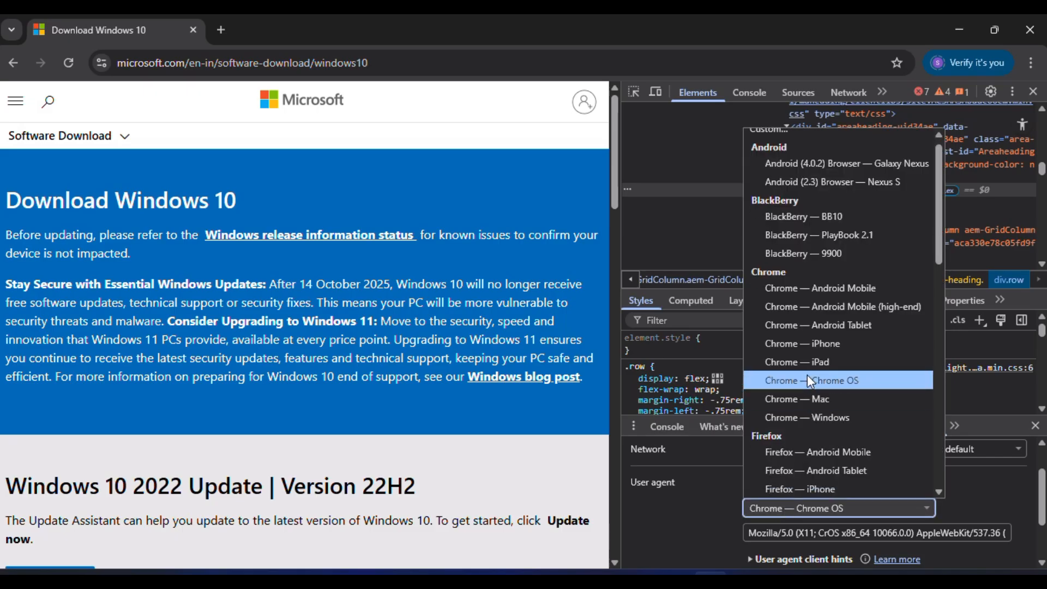
click(812, 380)
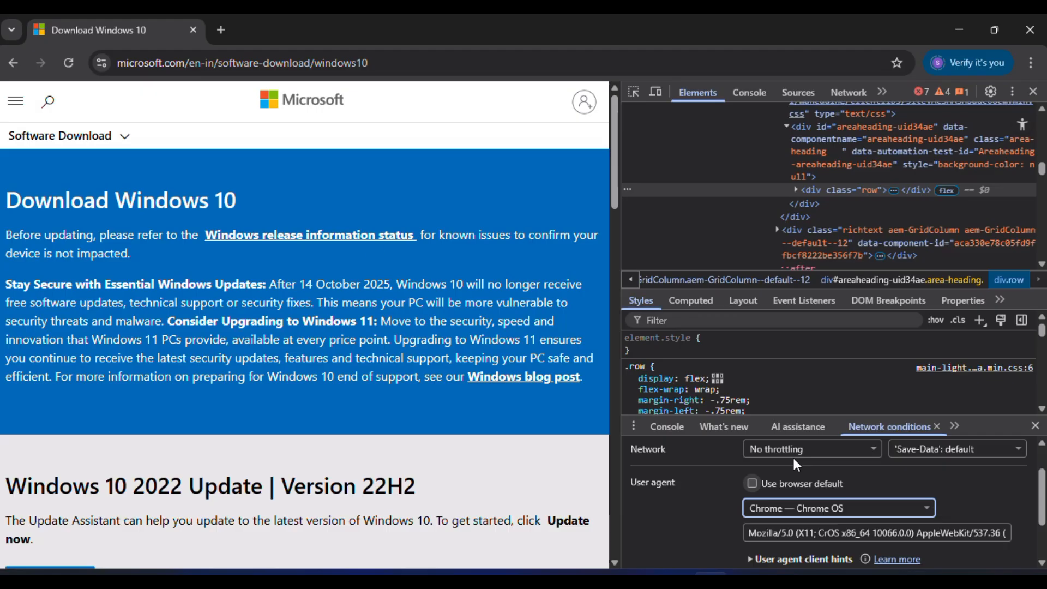
click(67, 63)
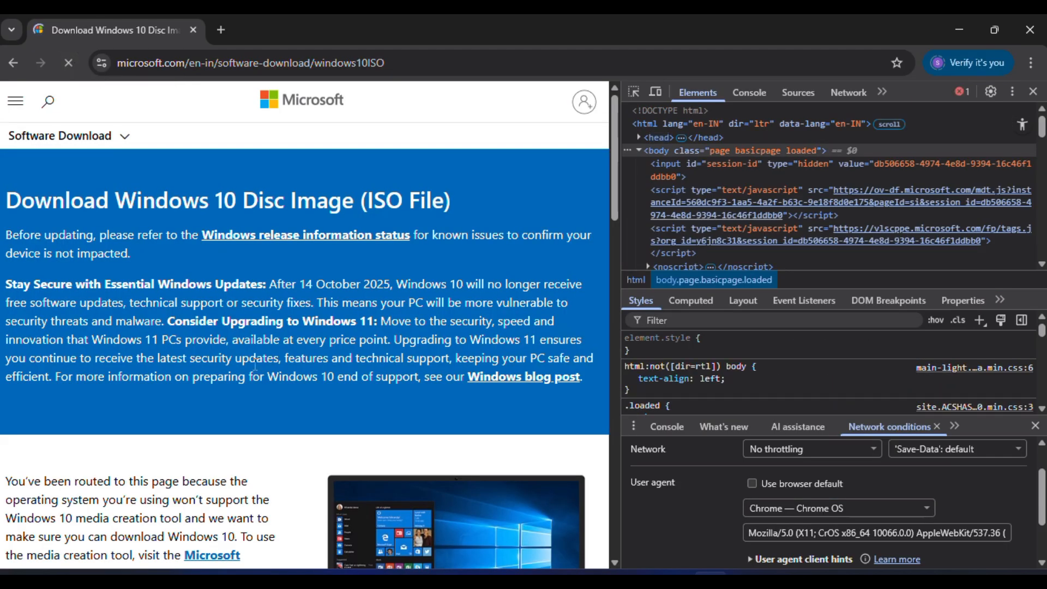
scroll(down, 3)
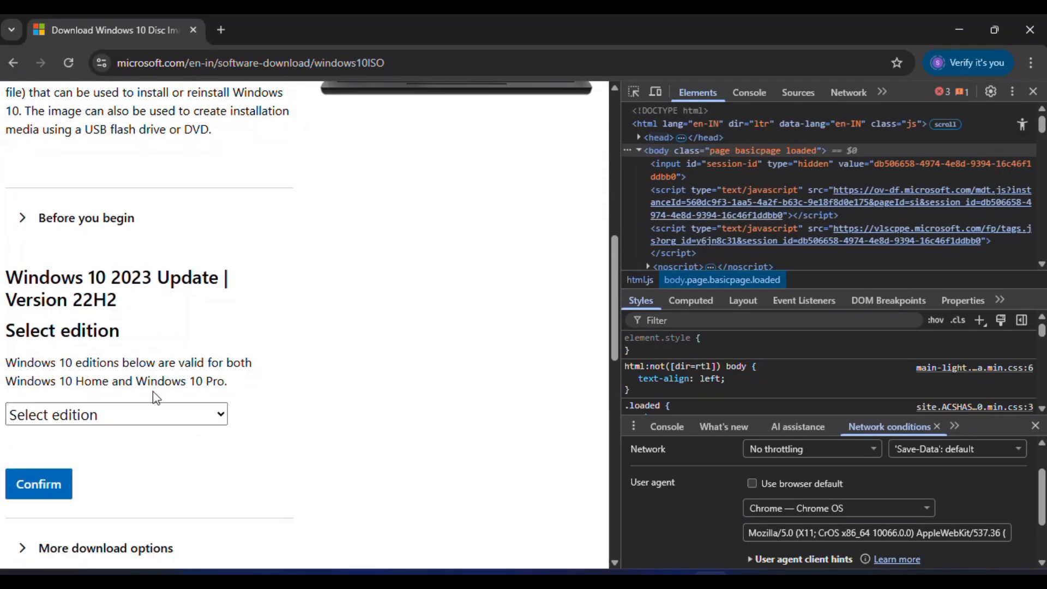
click(1036, 91)
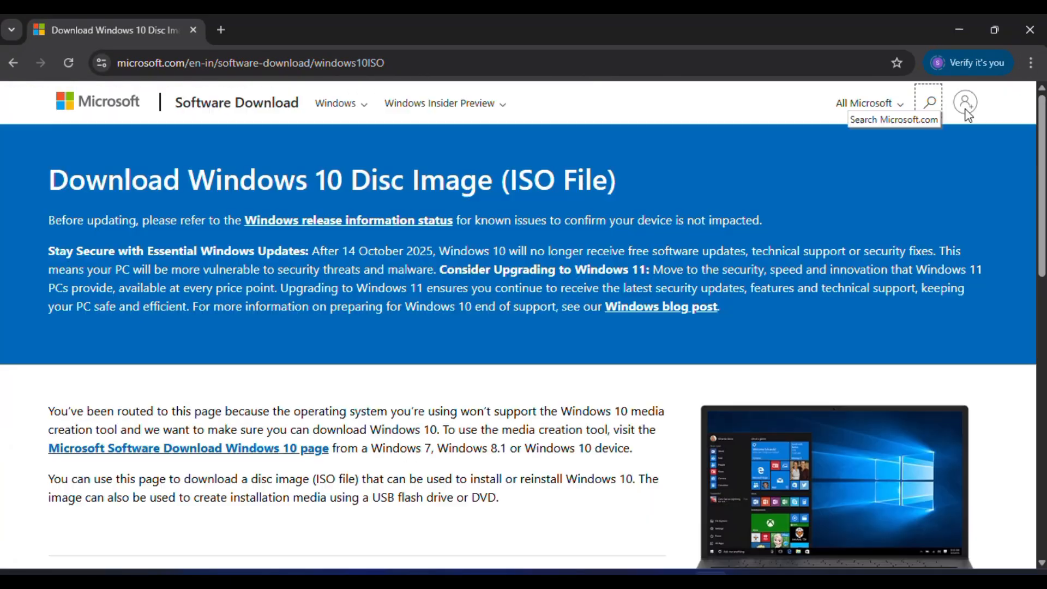
scroll(down, 3)
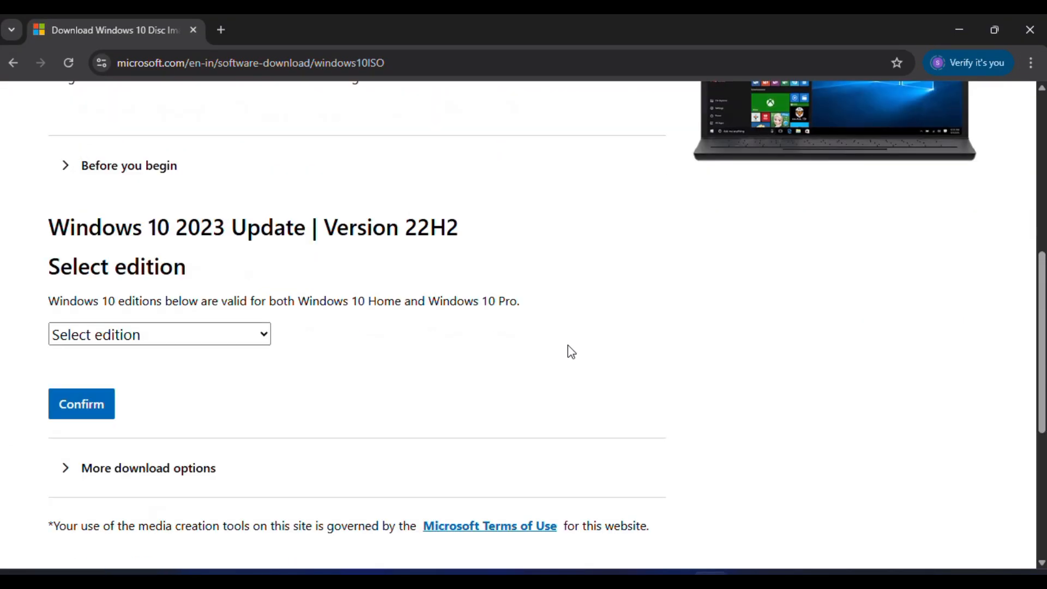
click(159, 333)
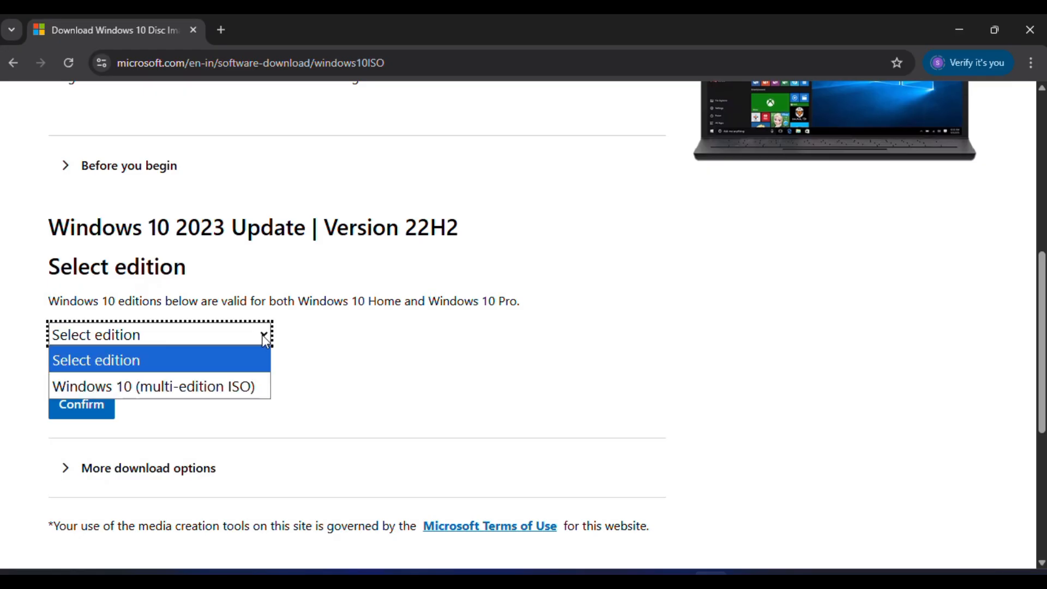
click(154, 386)
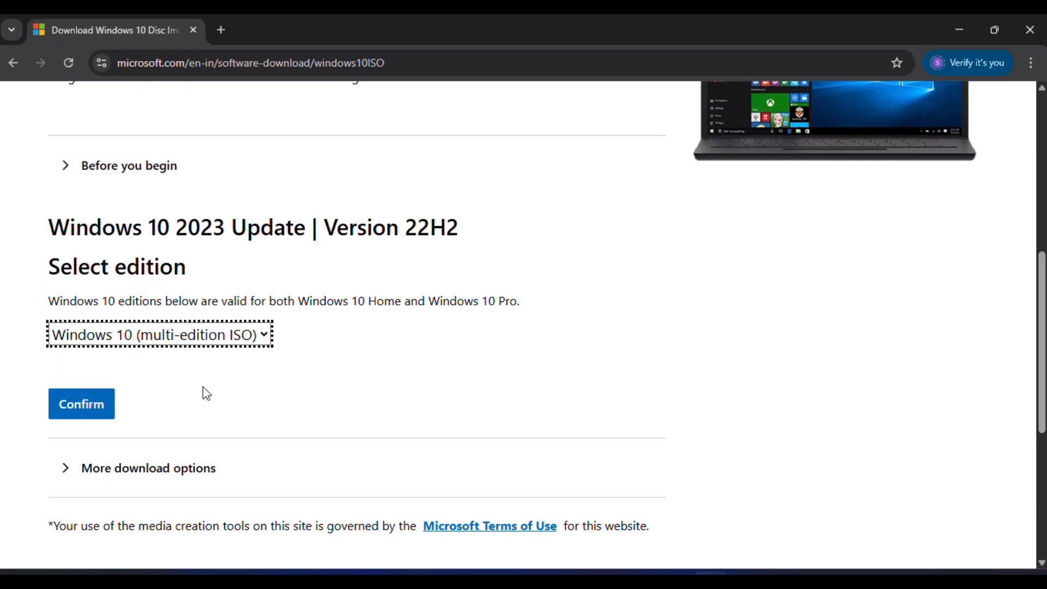
click(81, 403)
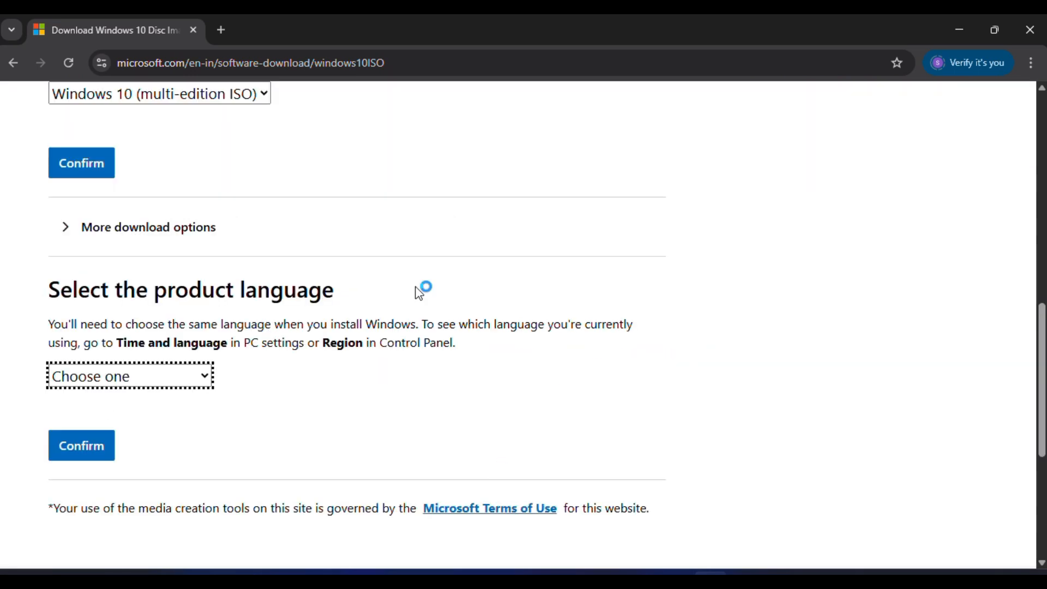
scroll(down, 3)
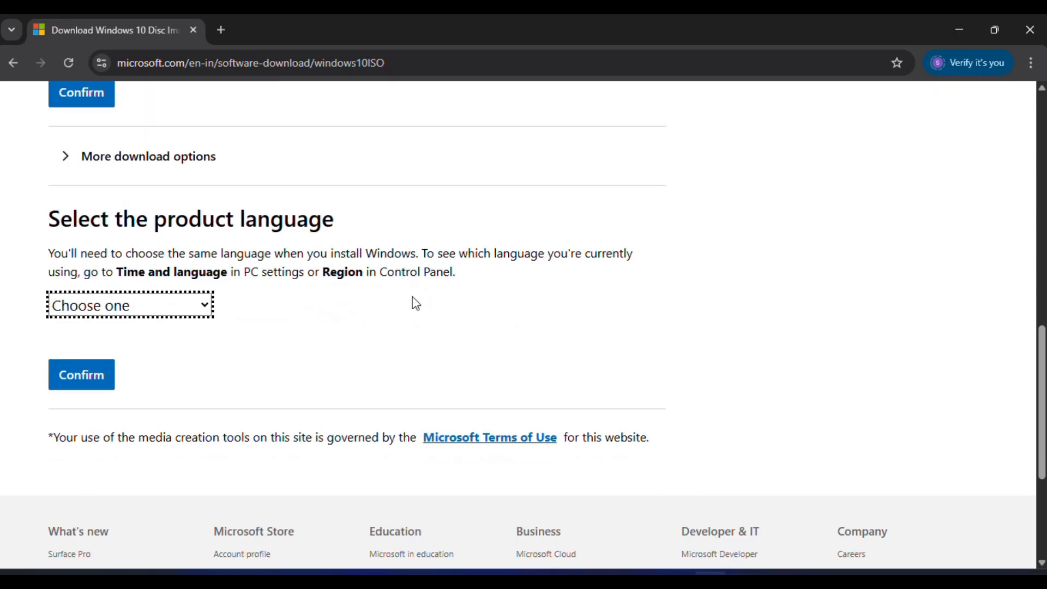
scroll(up, 3)
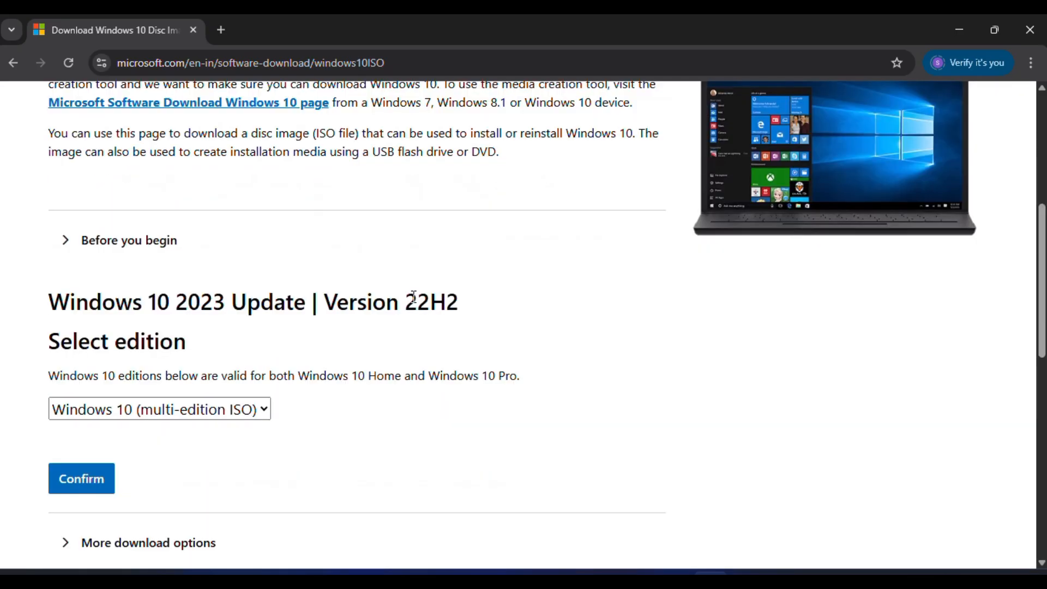
mouse_move(444, 67)
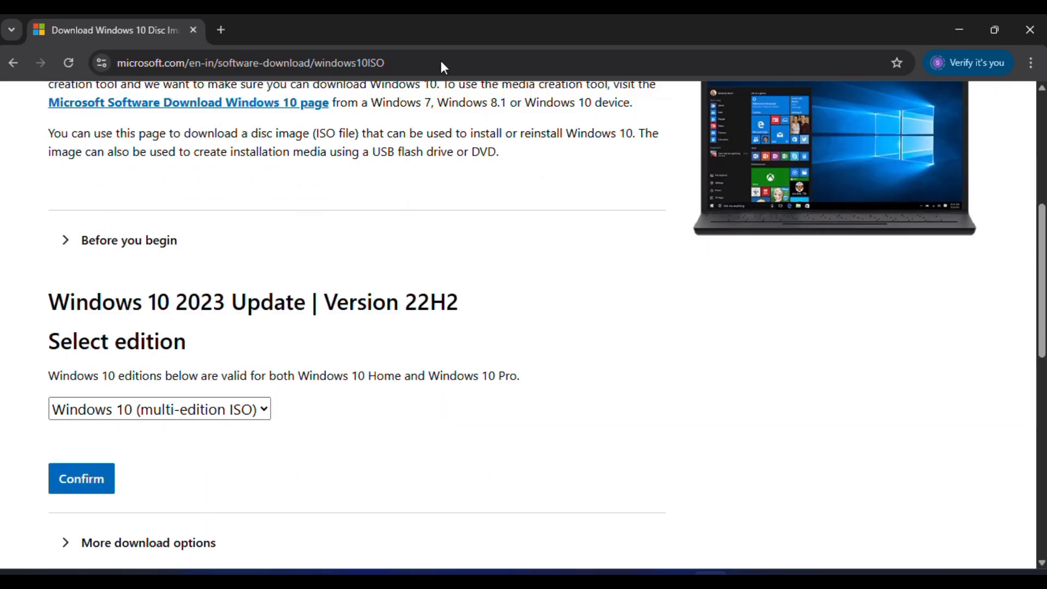
scroll(up, 3)
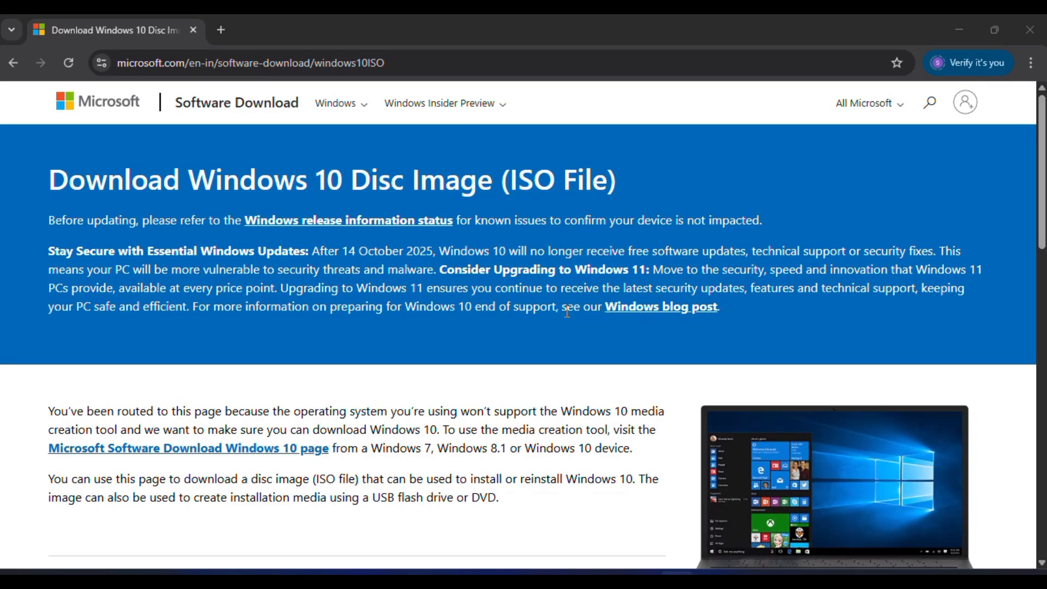
scroll(down, 3)
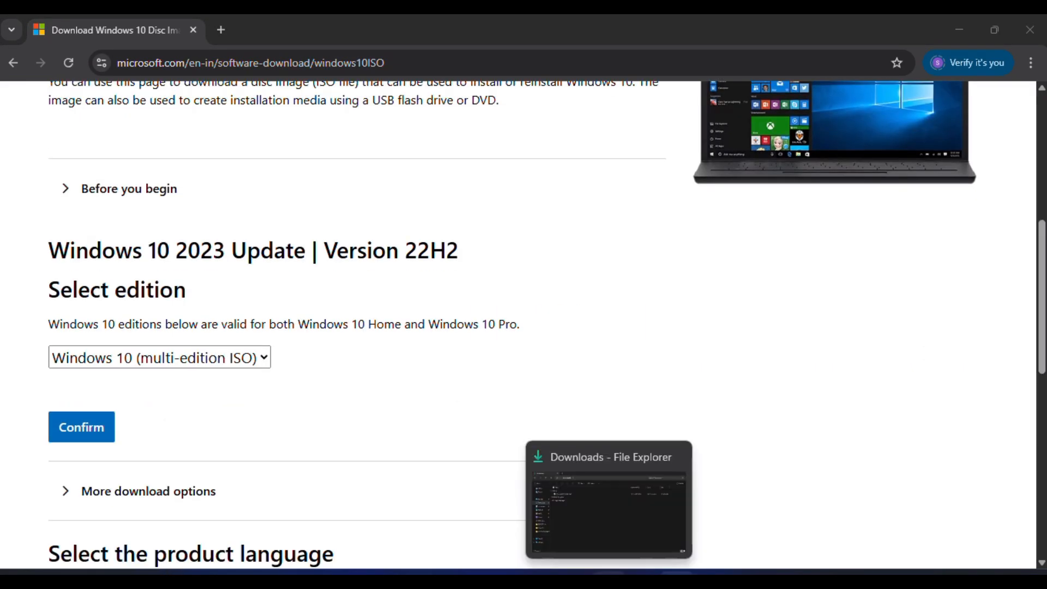
Mount Win10_22H2_English_x64v1 from Downloads and open it as DVD Drive (E:).
click(608, 501)
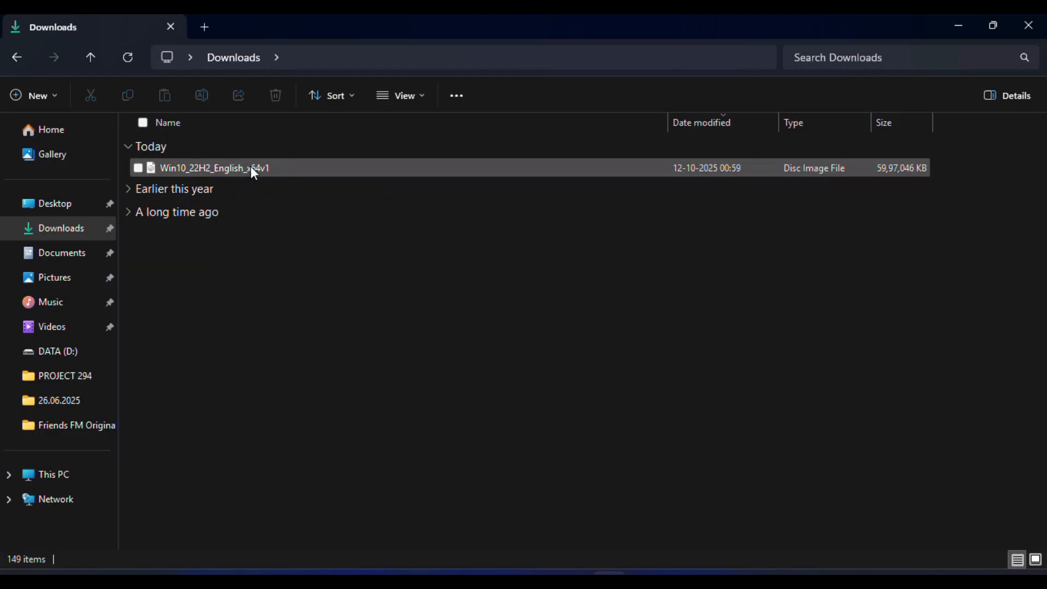
mouse_move(252, 168)
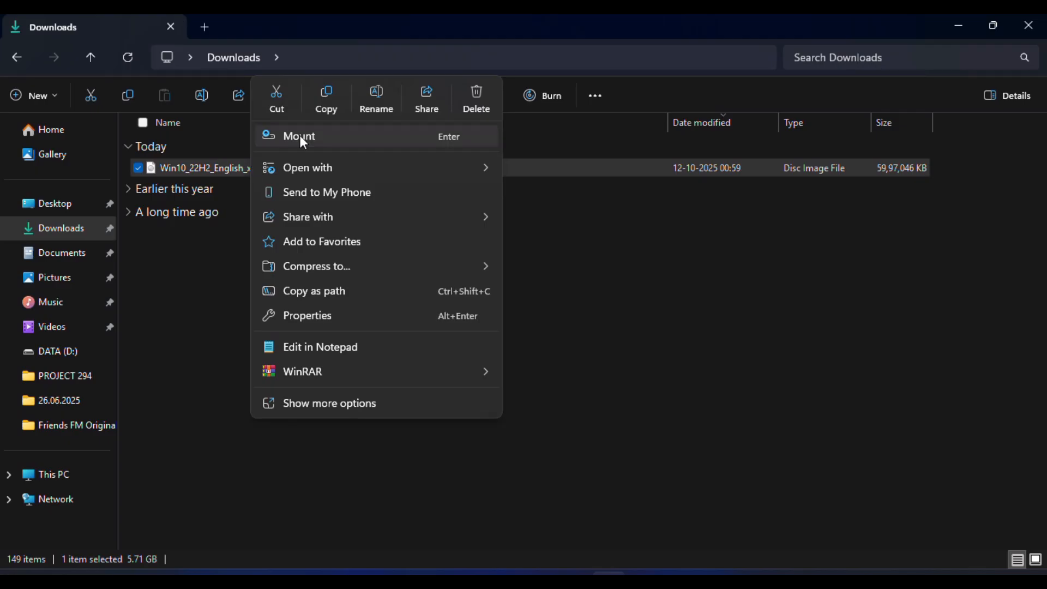
click(299, 136)
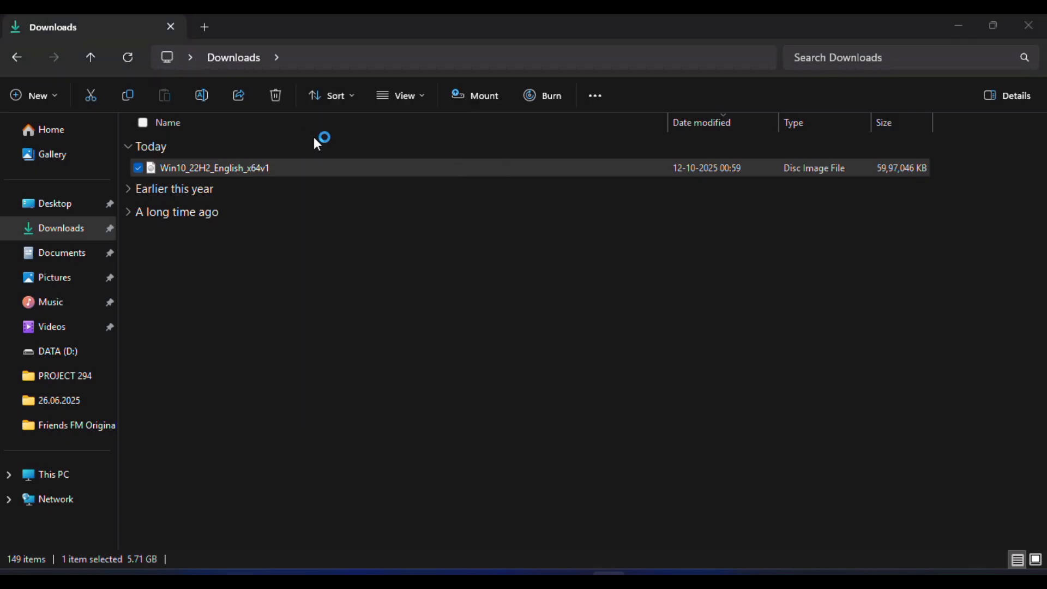
double_click(214, 167)
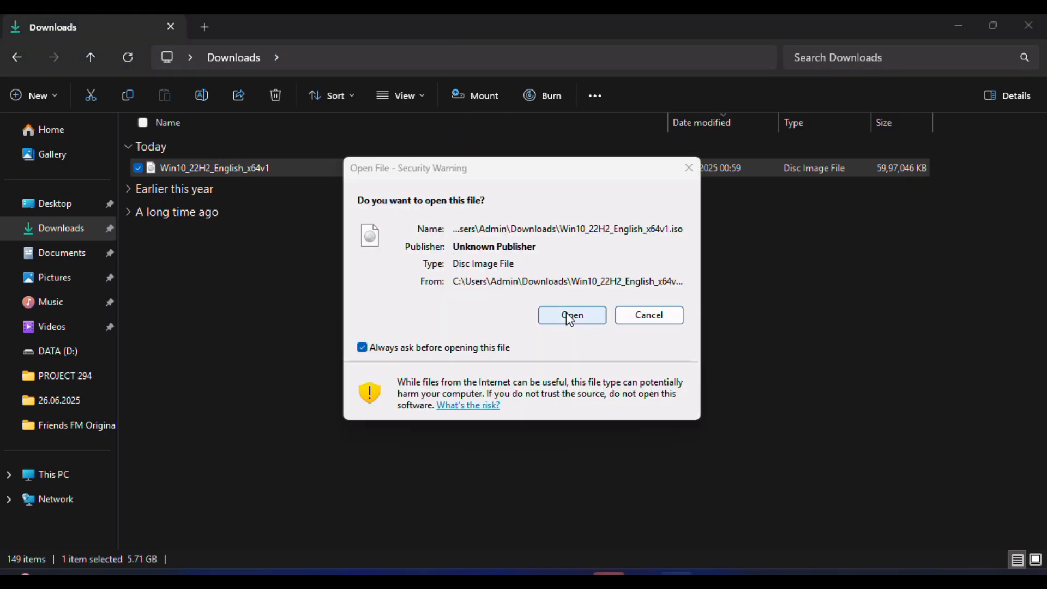
click(570, 314)
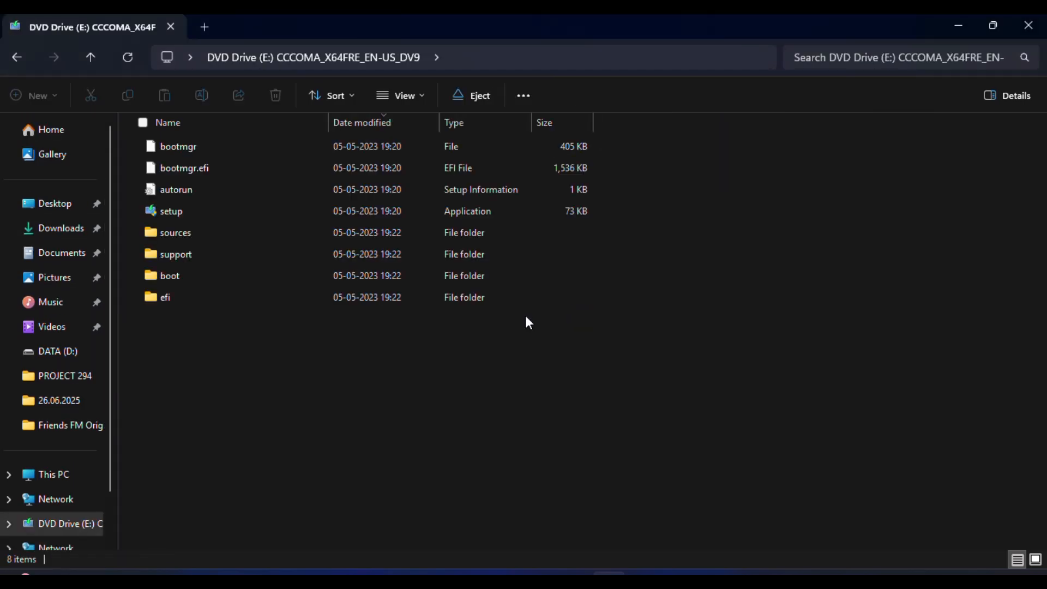
right_click(171, 210)
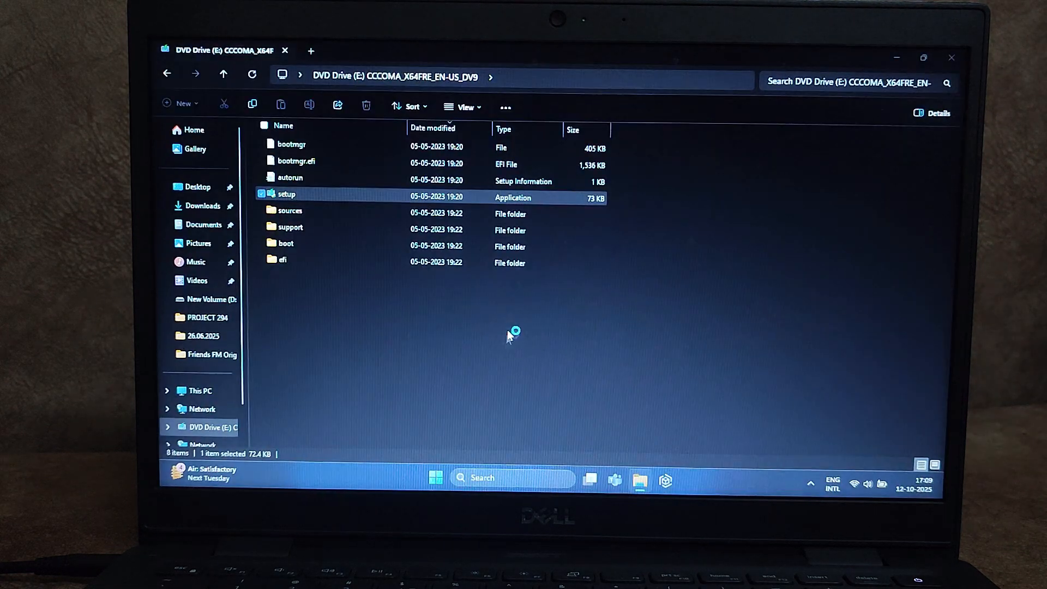
Launch setup from DVD Drive (E:) to start Windows 10 Setup.
double_click(287, 194)
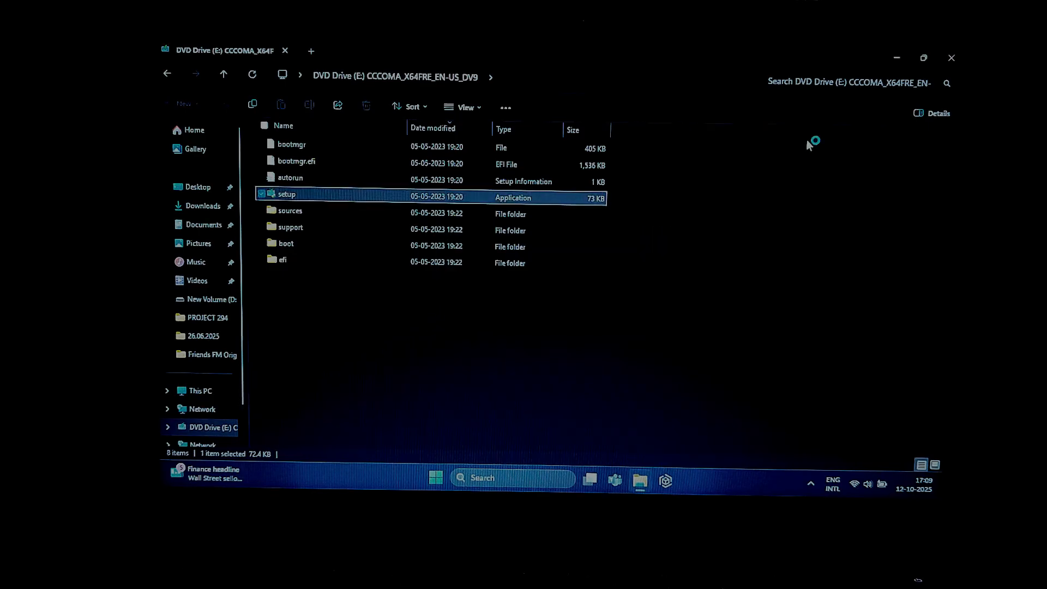
double_click(286, 194)
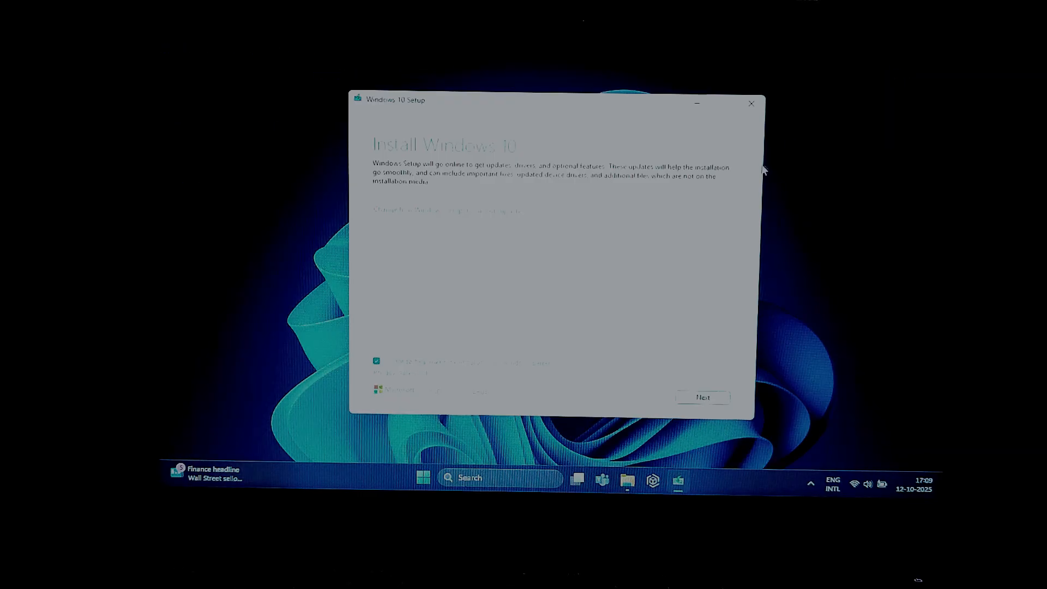
mouse_move(701, 203)
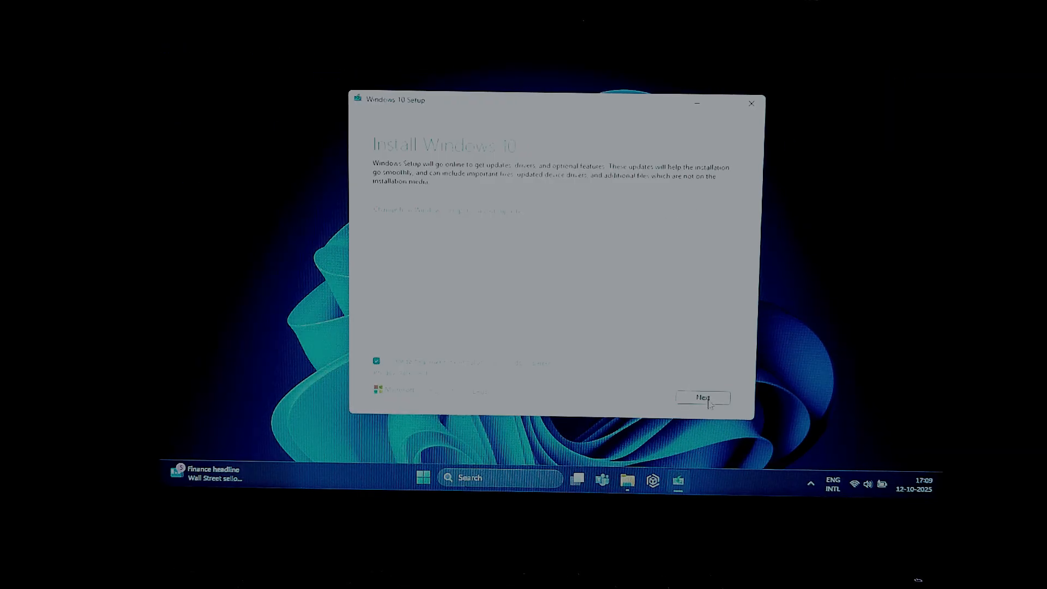
Accept the license, choose to keep nothing, confirm, and start installing Windows 10 Pro.
click(701, 397)
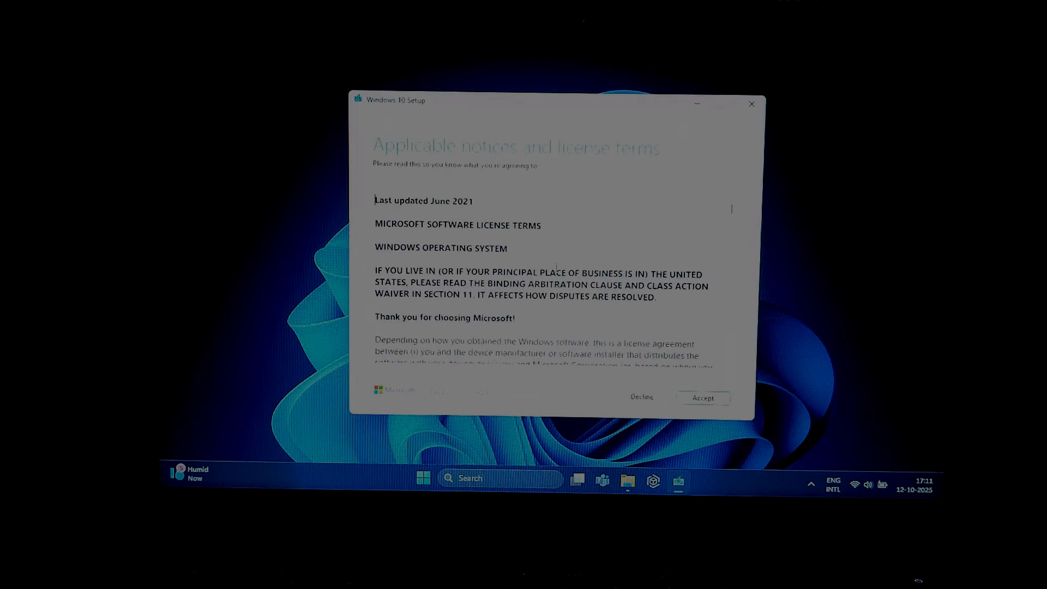
click(702, 397)
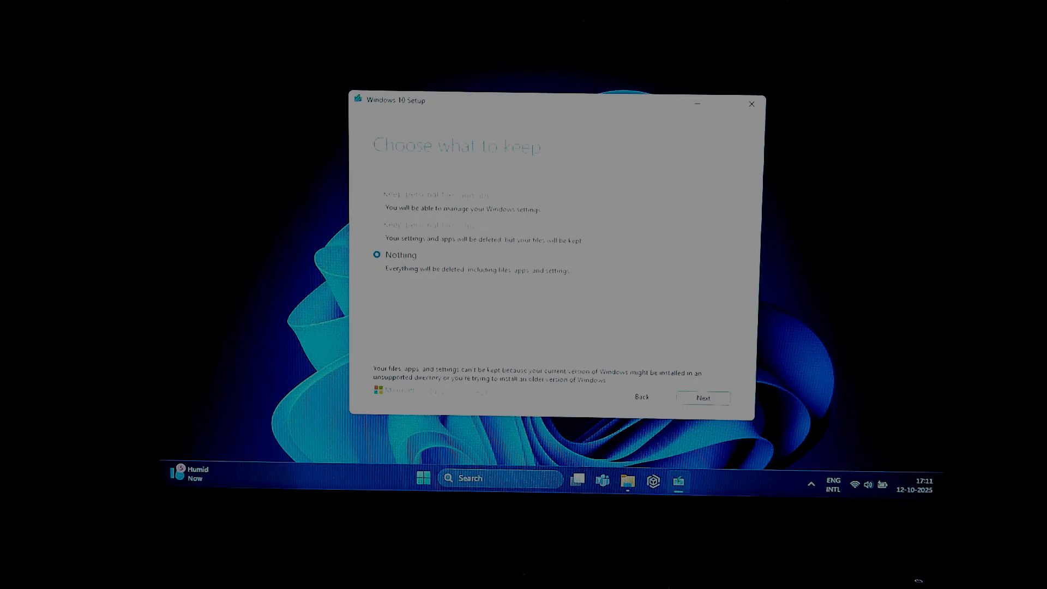
click(702, 398)
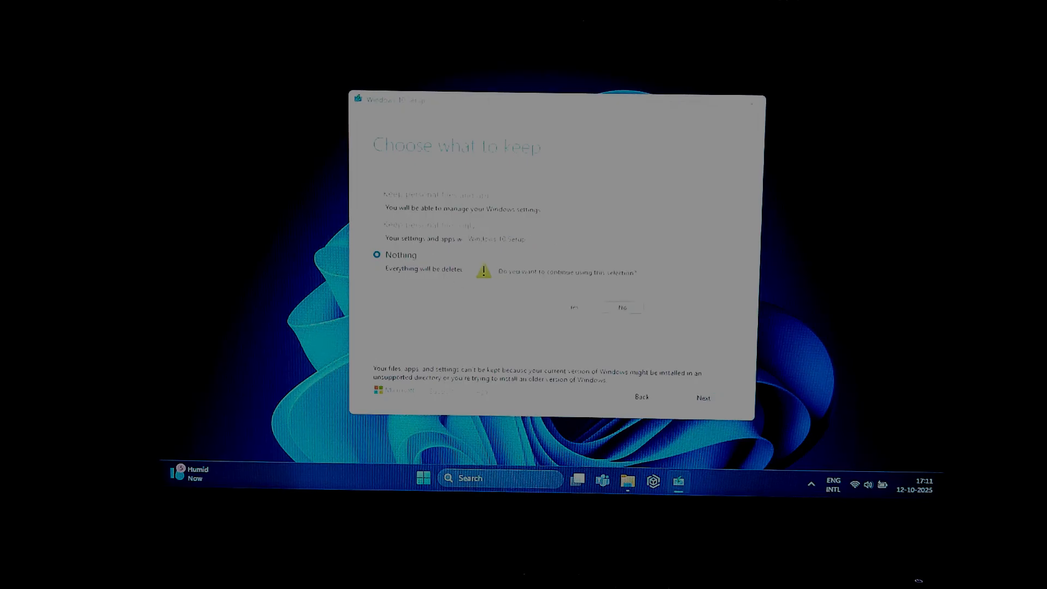
click(572, 308)
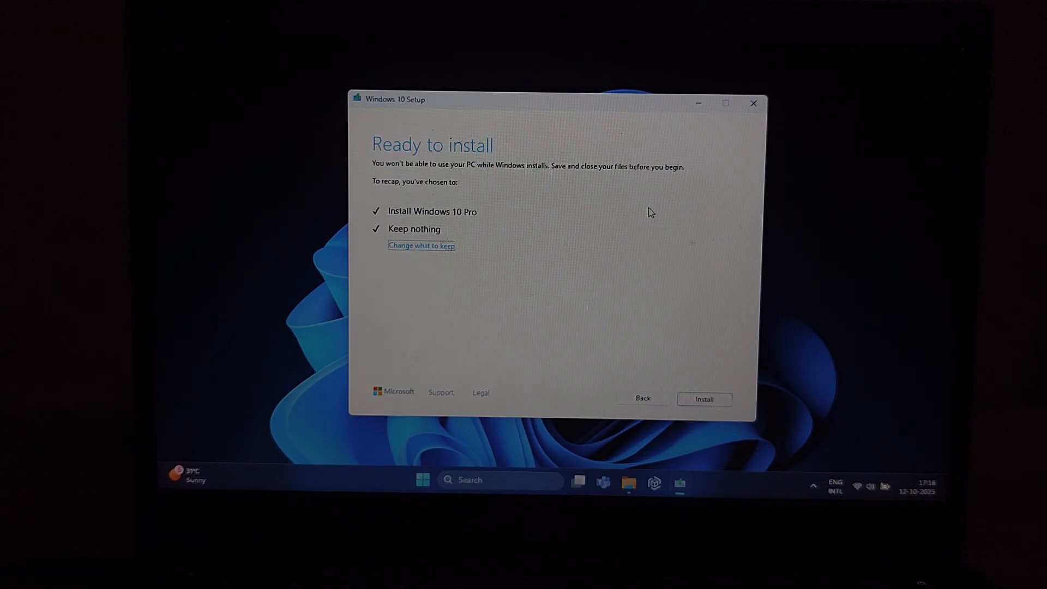
mouse_move(557, 249)
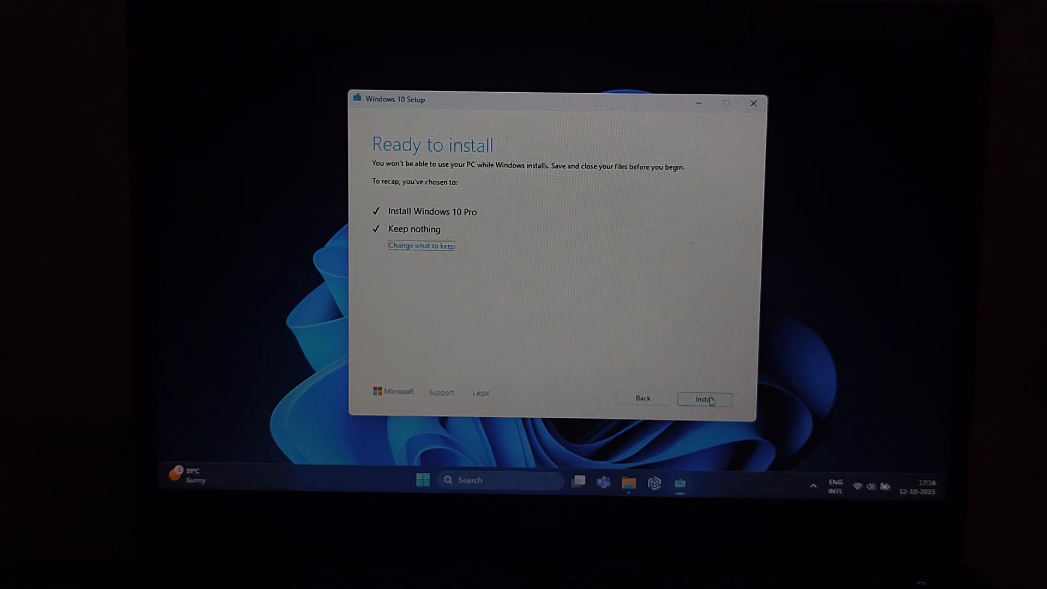
click(704, 400)
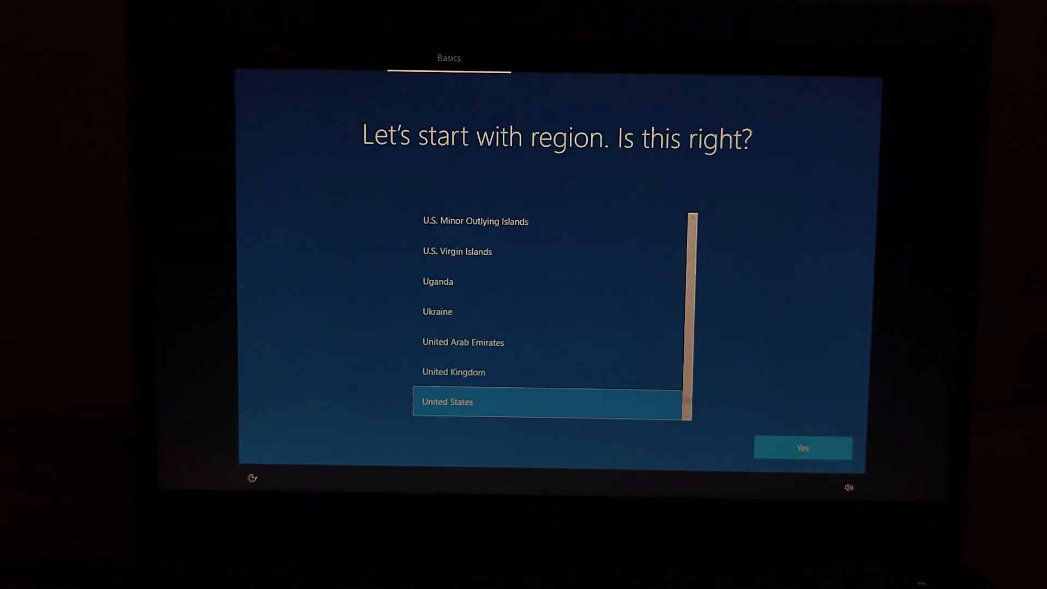
mouse_move(488, 299)
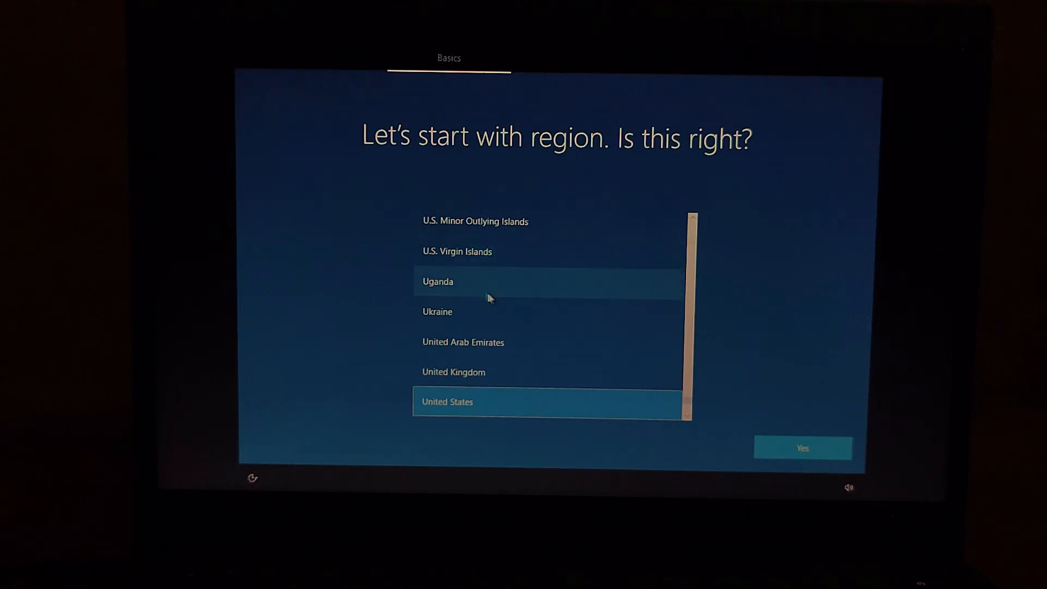
Confirm United States region and English (India) keyboard, skipping a second layout.
scroll(down, 3)
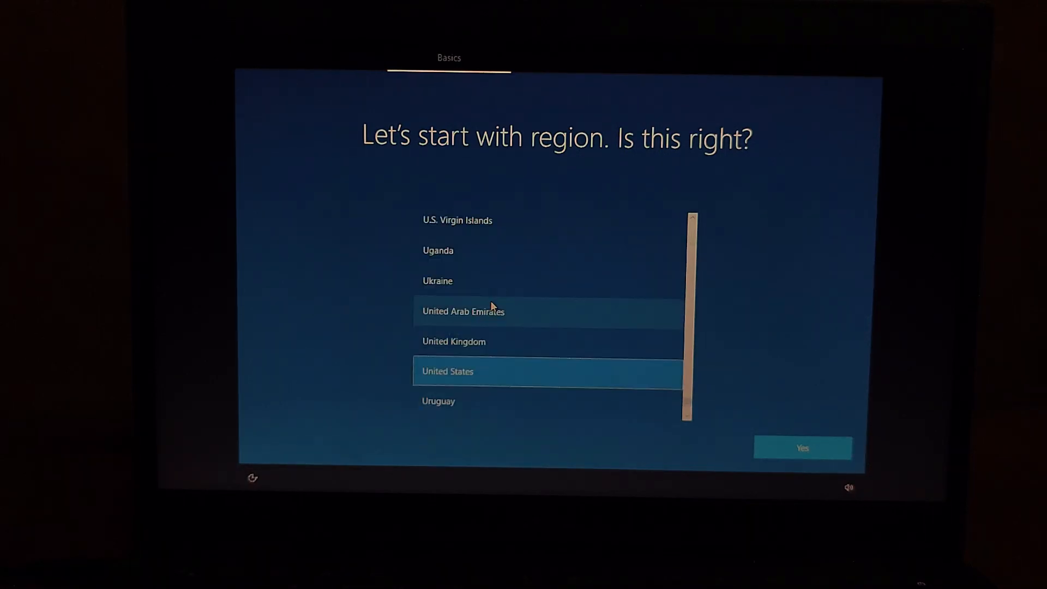
click(801, 448)
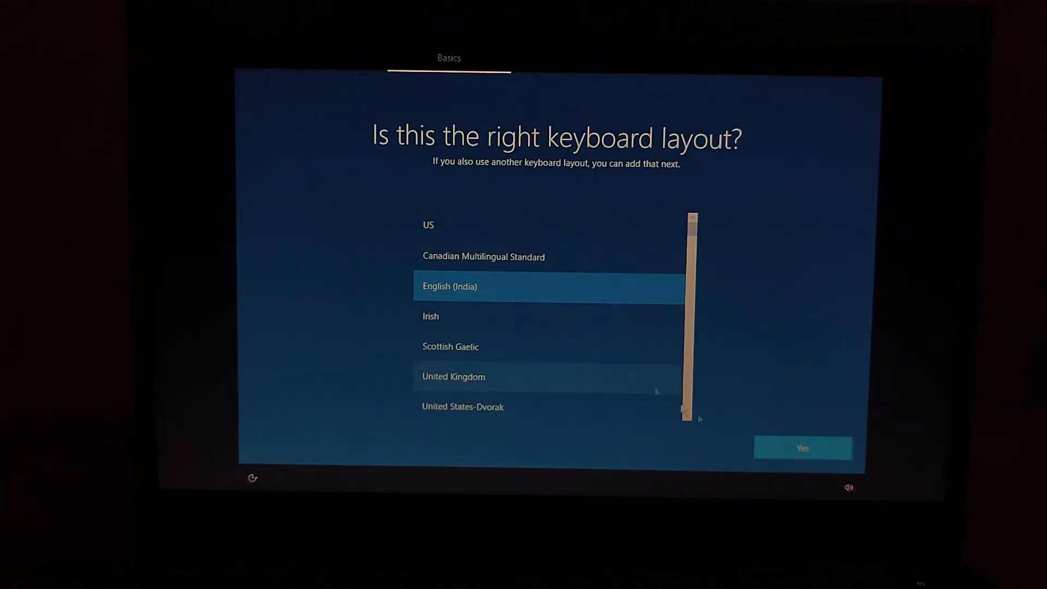
click(801, 448)
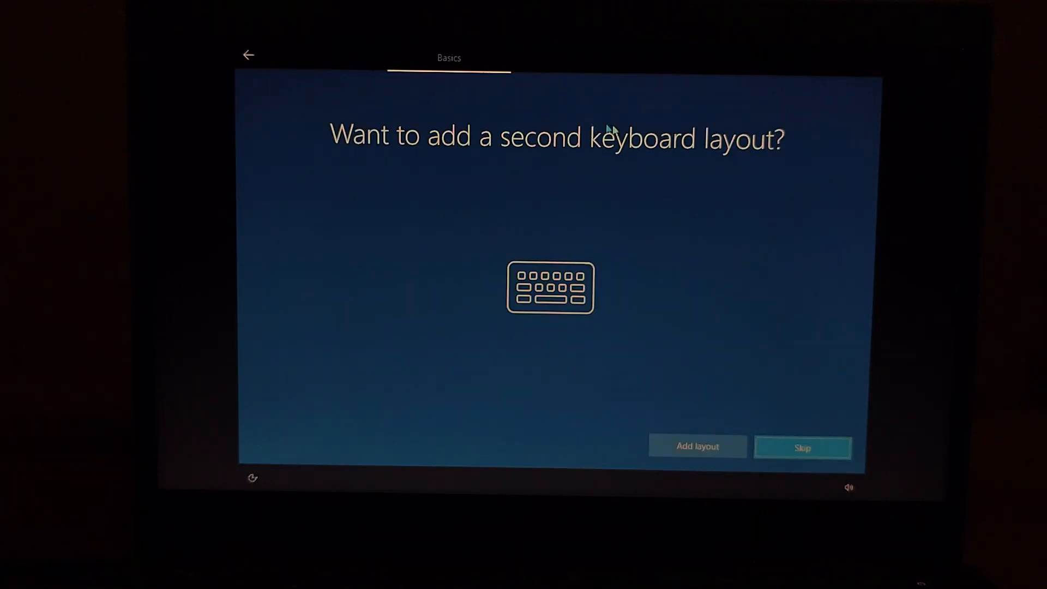
click(802, 447)
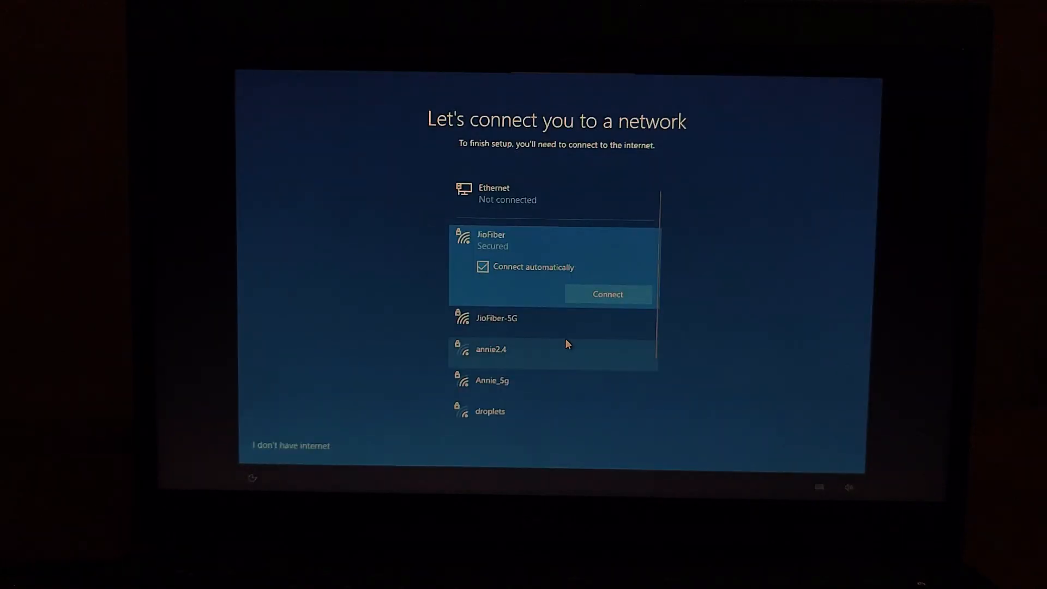
Connect to the JioFiber Wi-Fi network and answer the discoverability prompt.
click(606, 293)
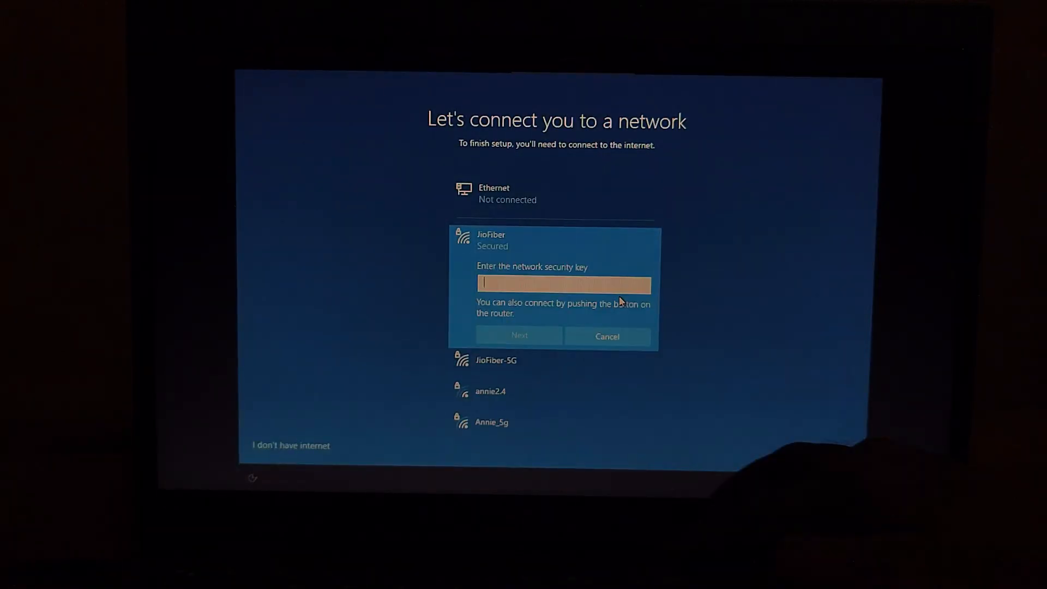
click(519, 336)
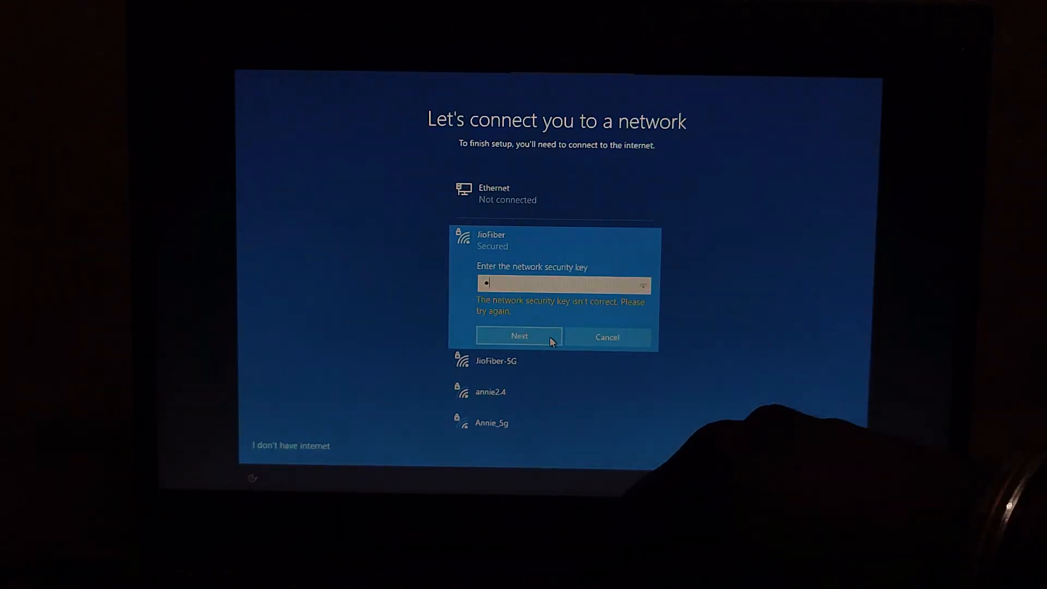
click(520, 336)
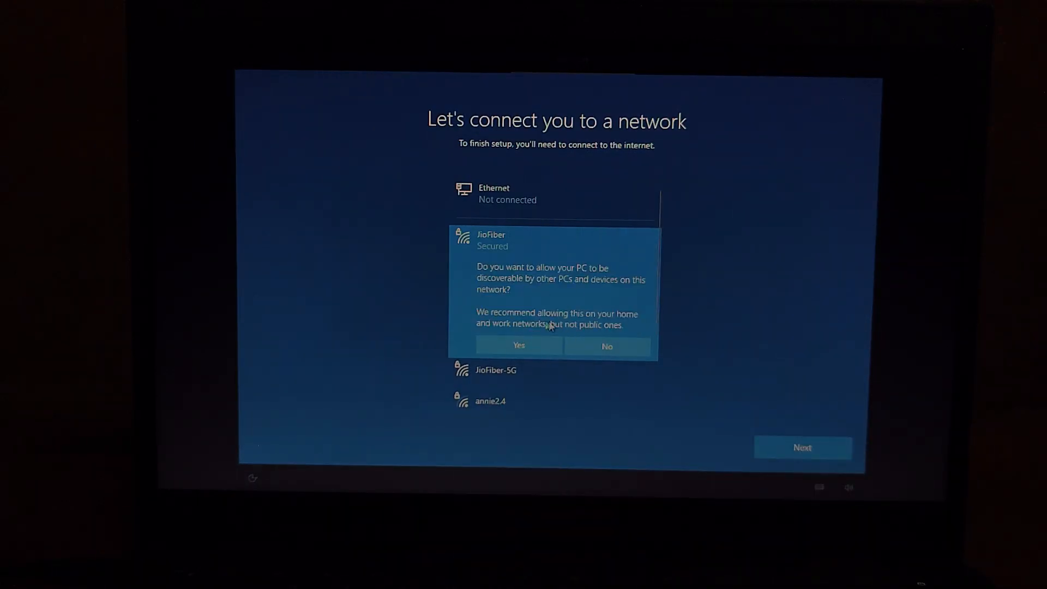
click(518, 346)
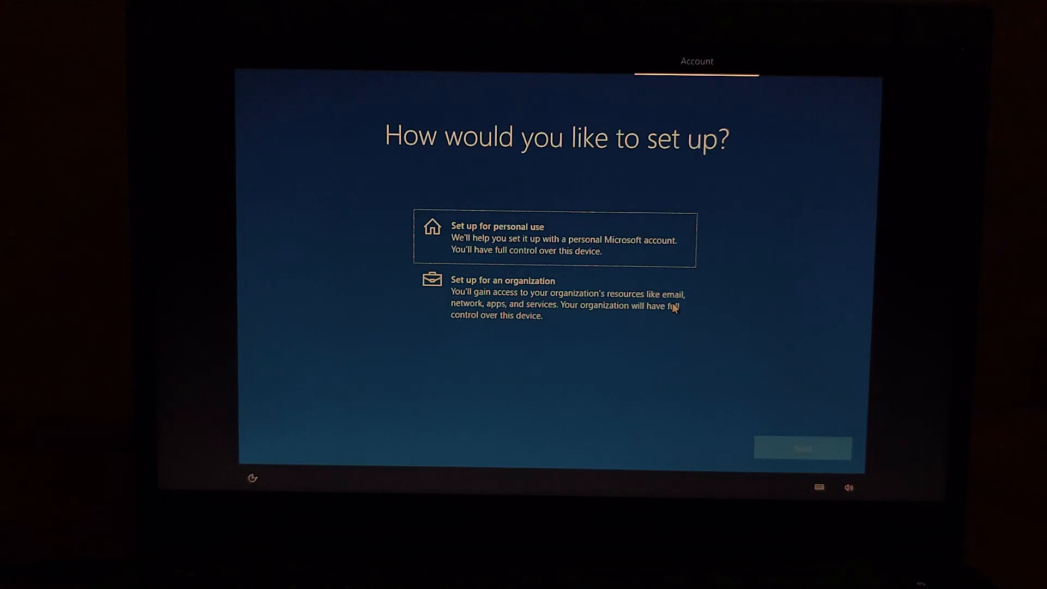
Choose personal use and create a limited-experience offline local account named Tech.
click(554, 239)
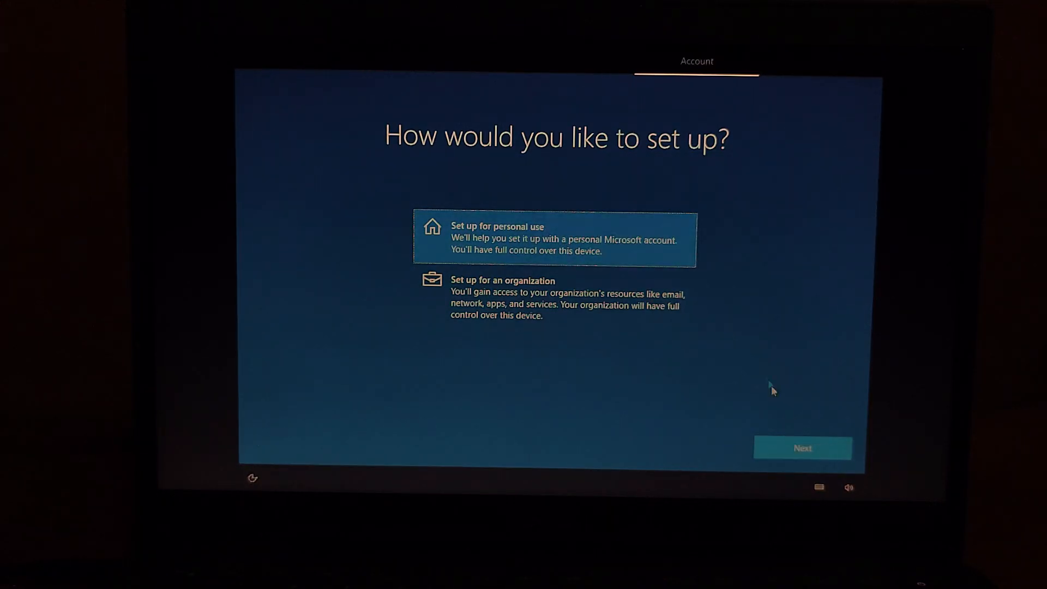
click(801, 447)
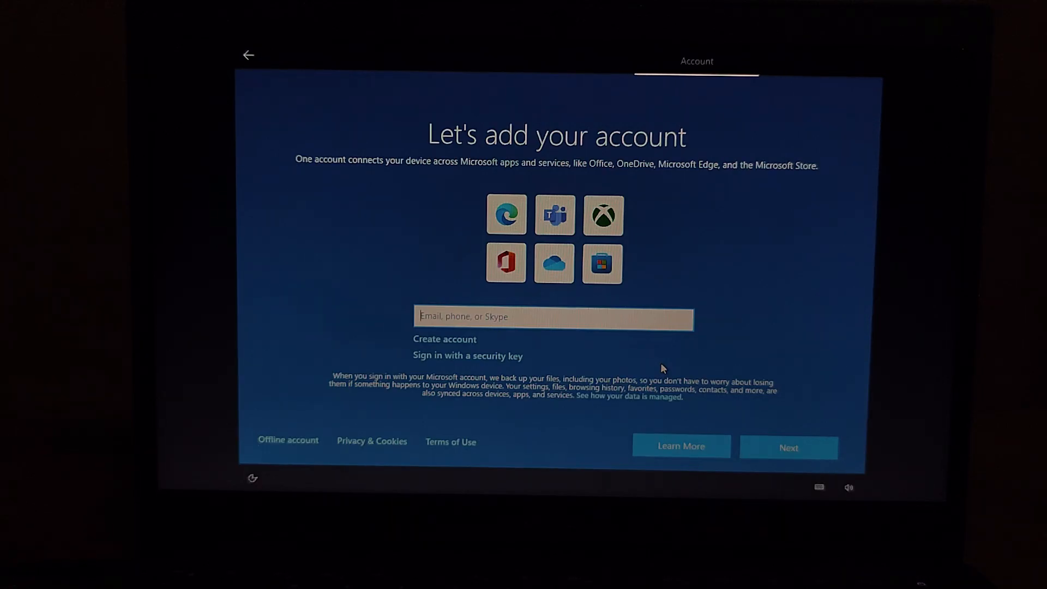
mouse_move(570, 441)
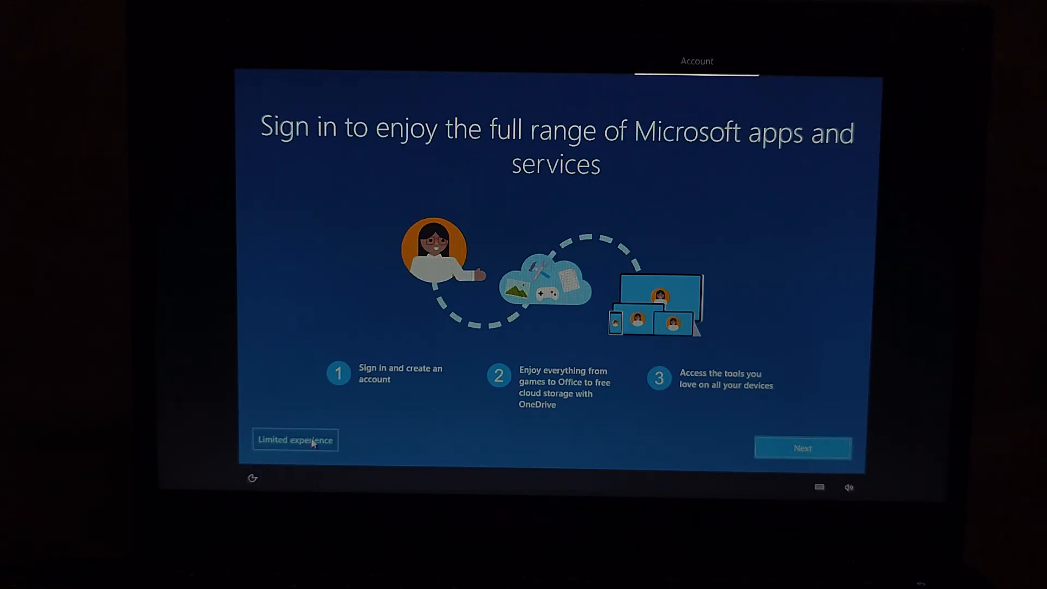
click(295, 439)
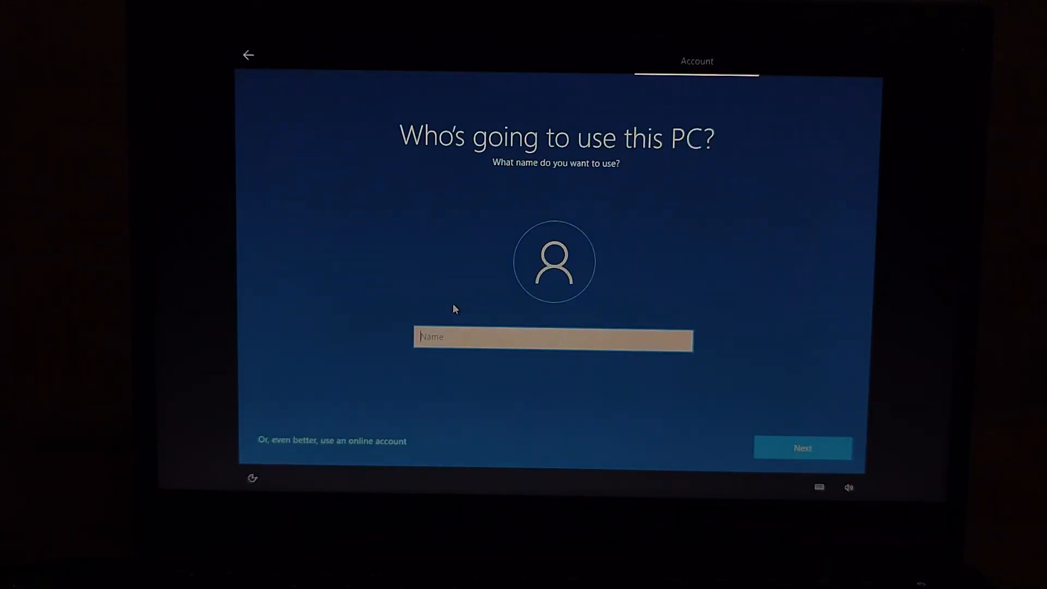
text(te)
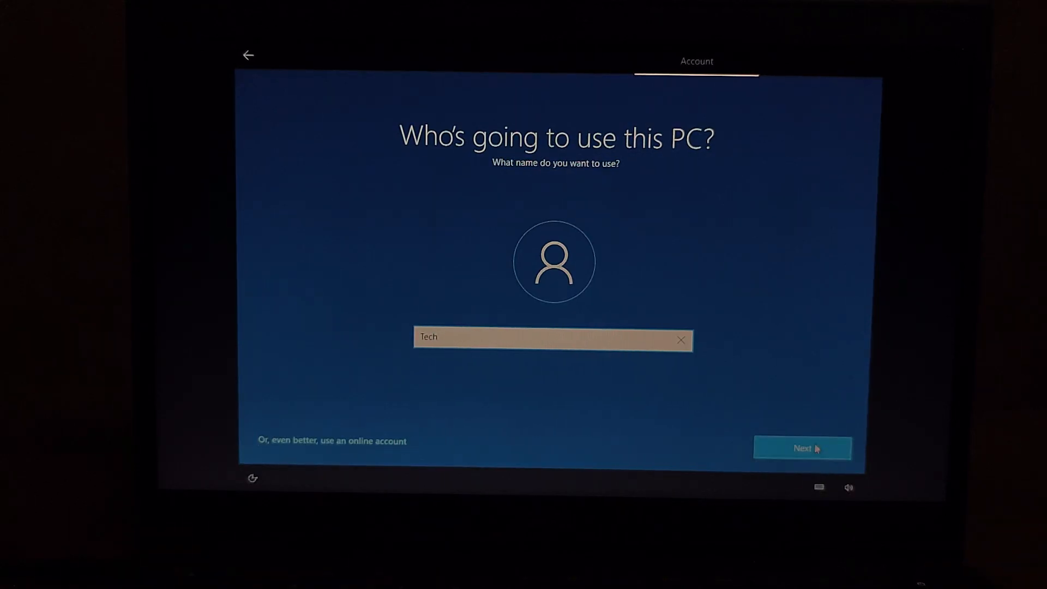
click(802, 448)
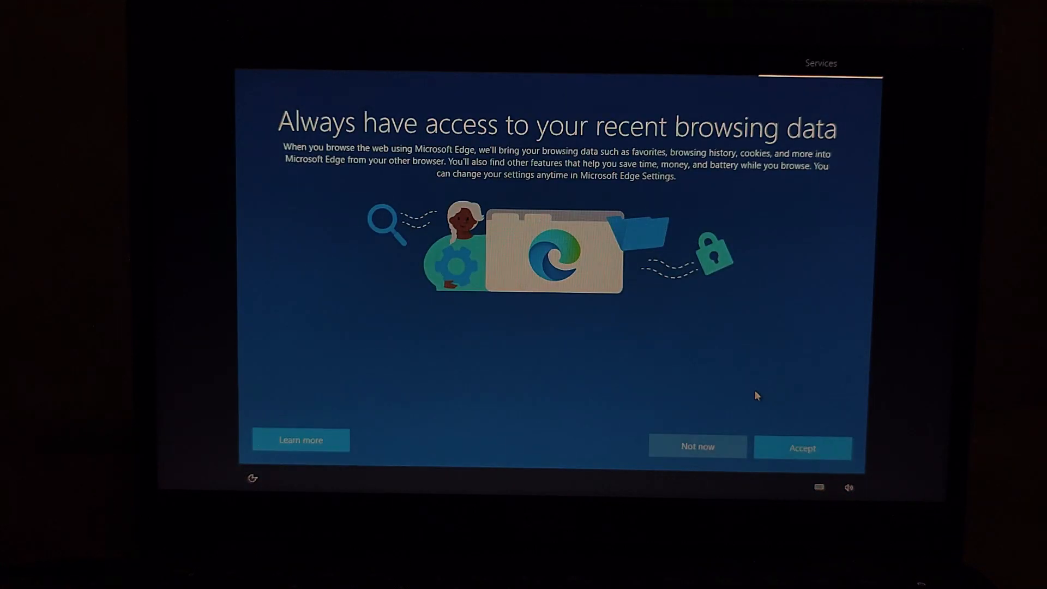
mouse_move(731, 421)
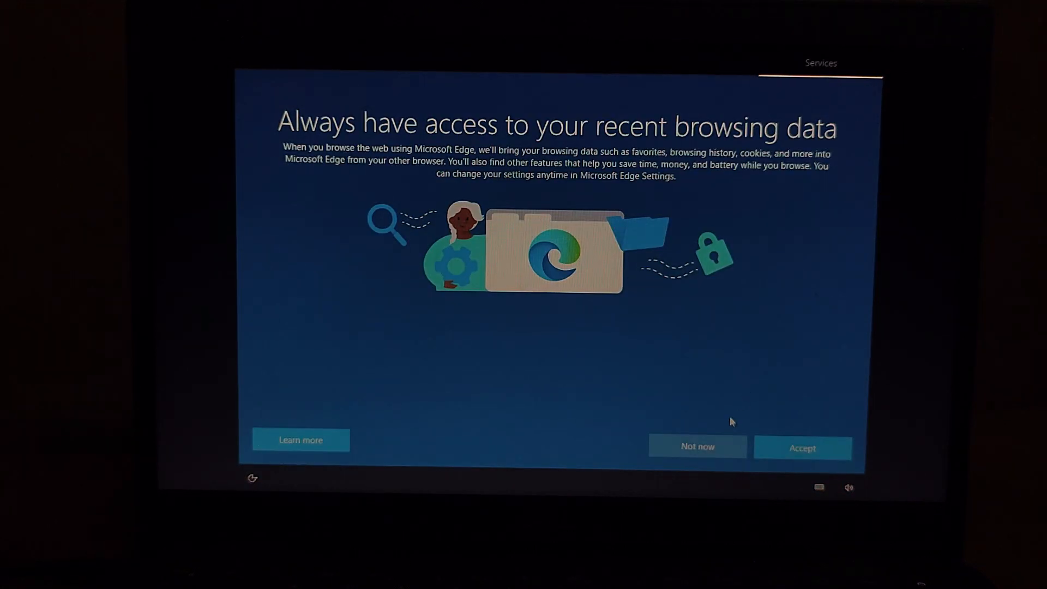
mouse_move(720, 427)
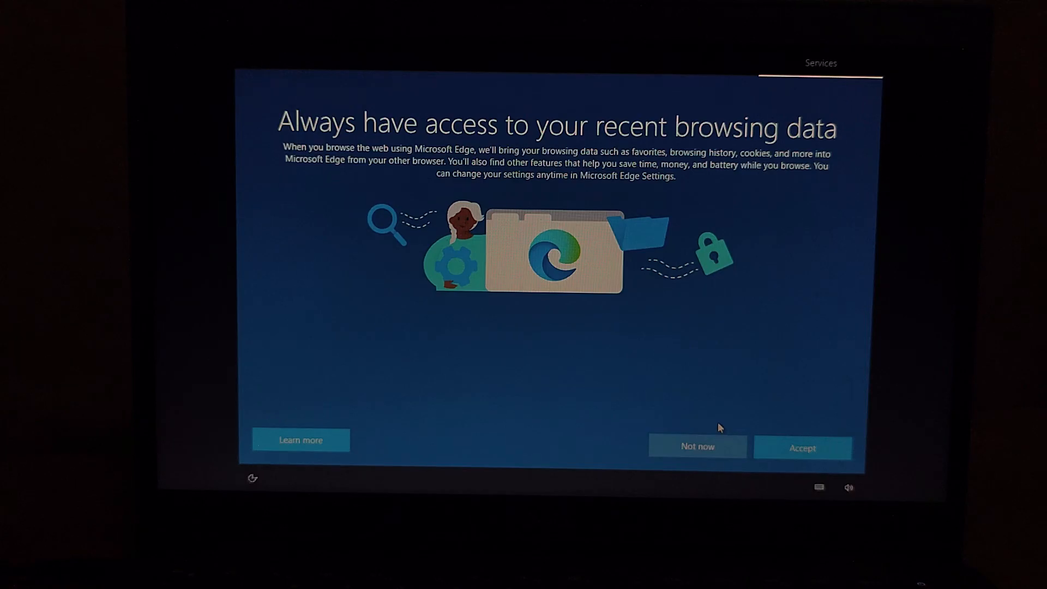
mouse_move(802, 454)
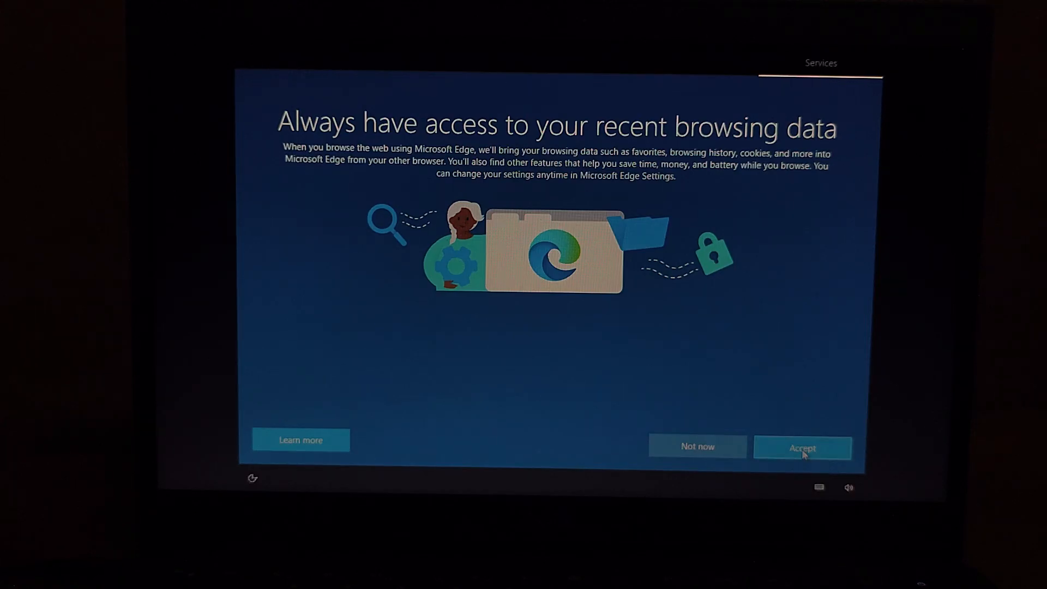
Accept the Edge browsing data and privacy settings, skip customization, reaching the desktop.
click(802, 448)
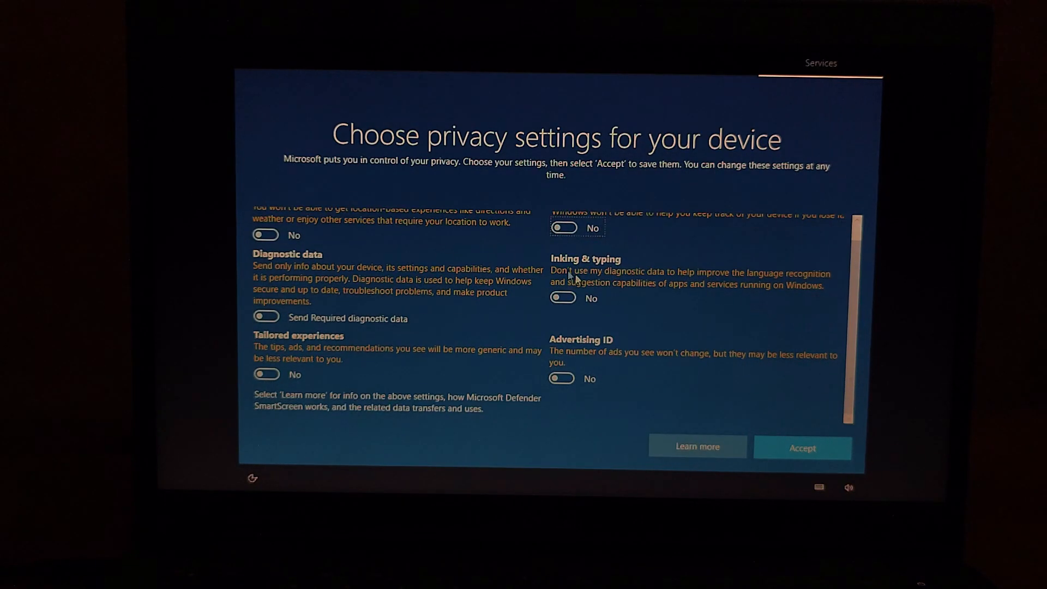
click(801, 447)
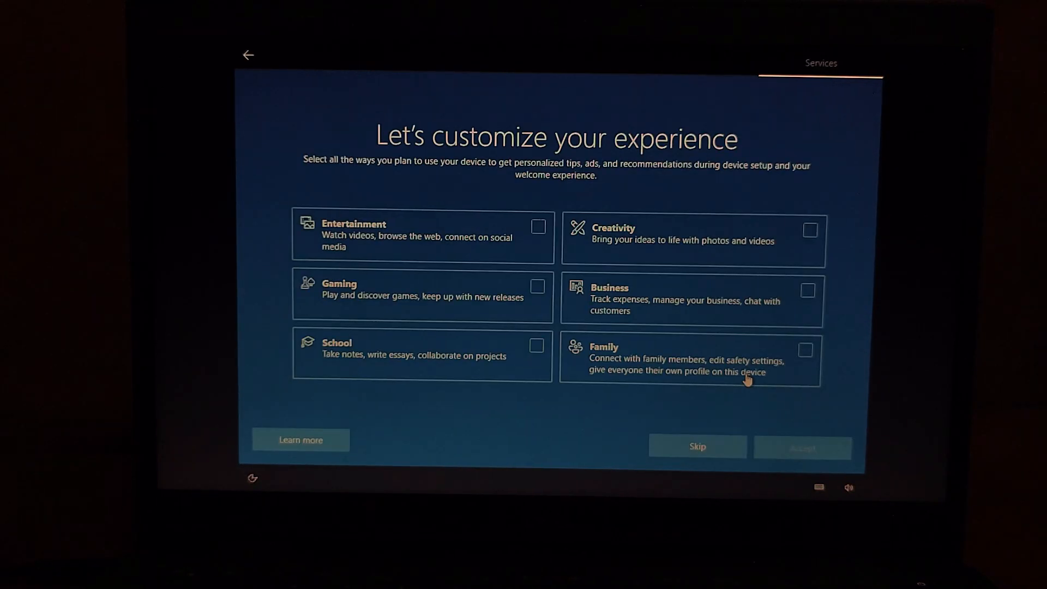
mouse_move(686, 401)
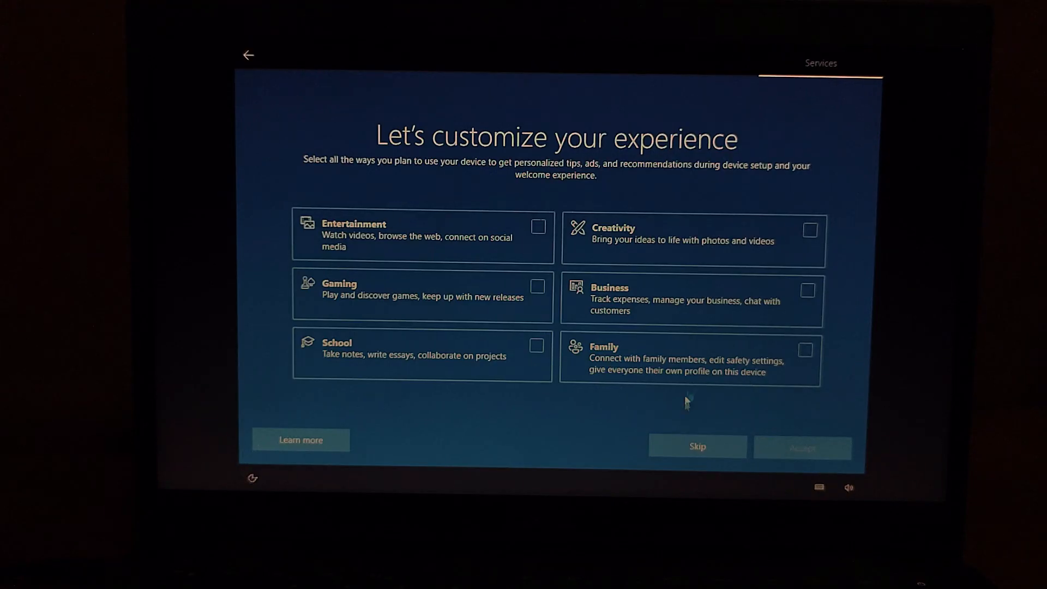
click(696, 446)
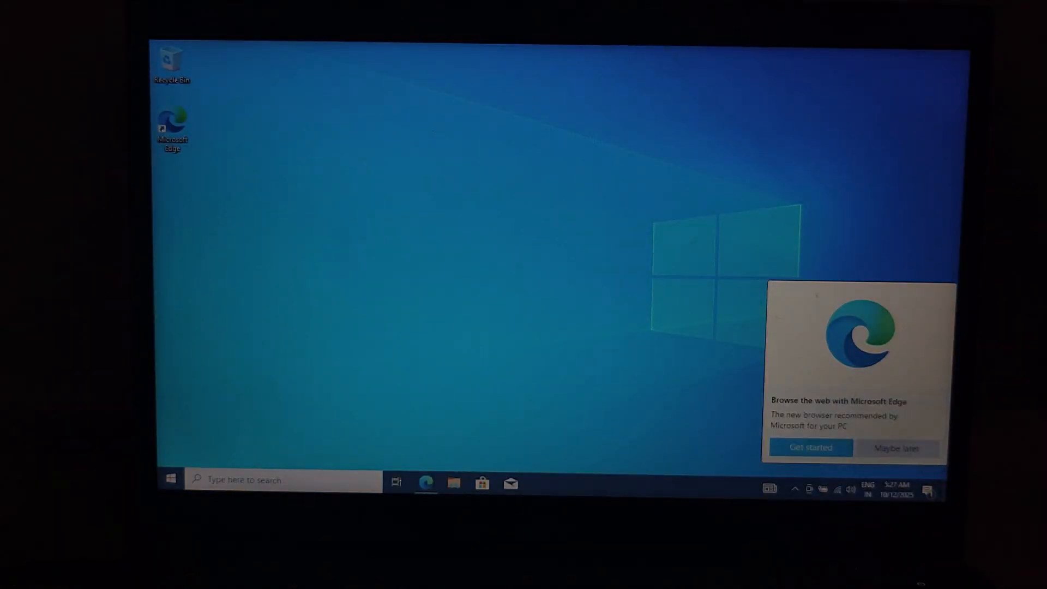
Enable the This PC and Network desktop icons via Personalize > Themes > Desktop icon settings.
click(897, 448)
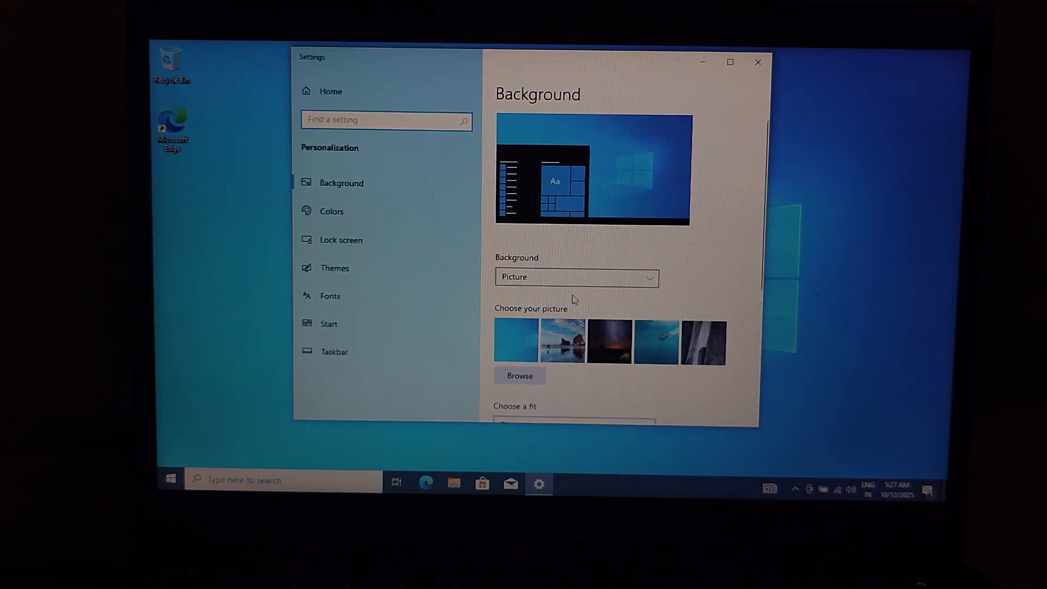
click(334, 268)
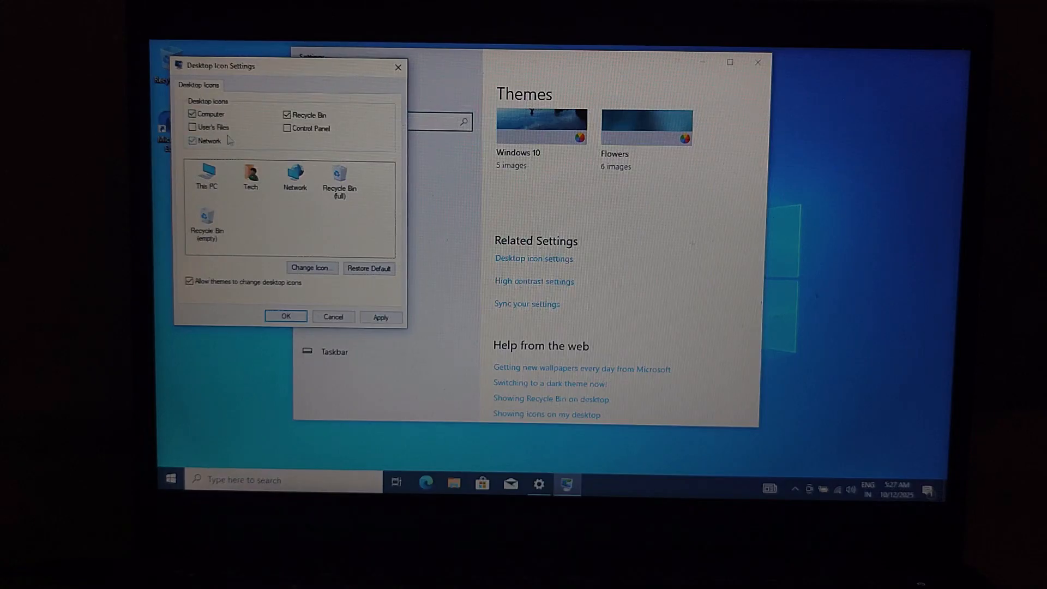
click(284, 316)
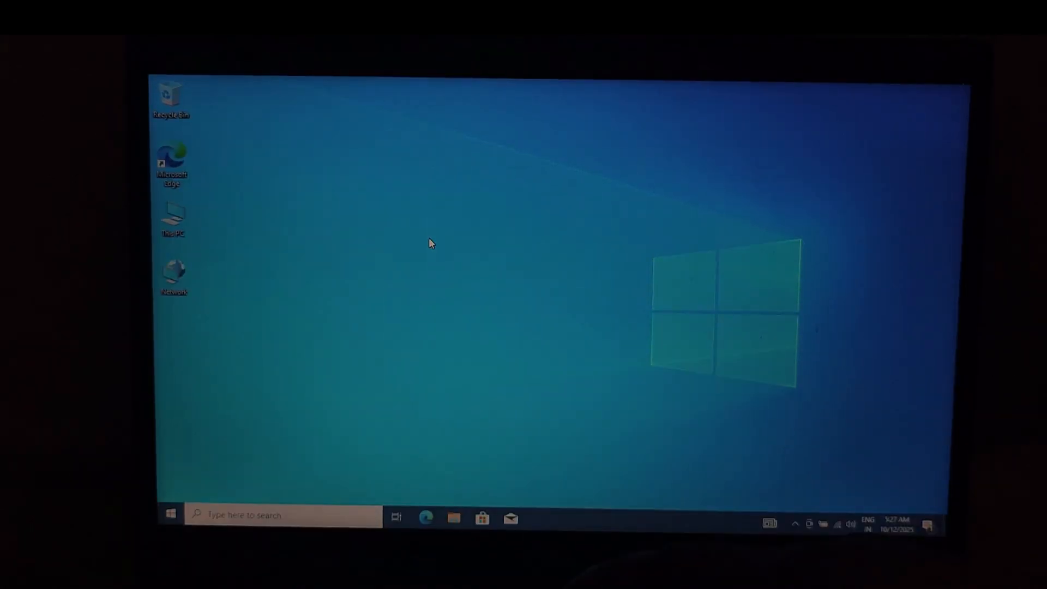
Run winver to confirm Windows 10 Pro Version 22H2, OS Build 19045.2965.
key(Win+r)
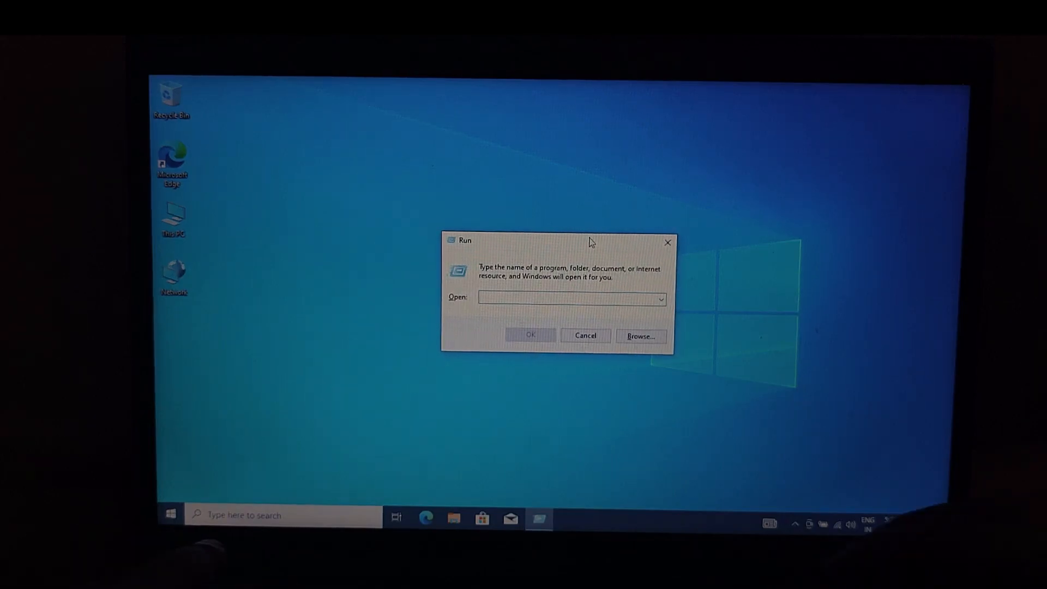
text(winver)
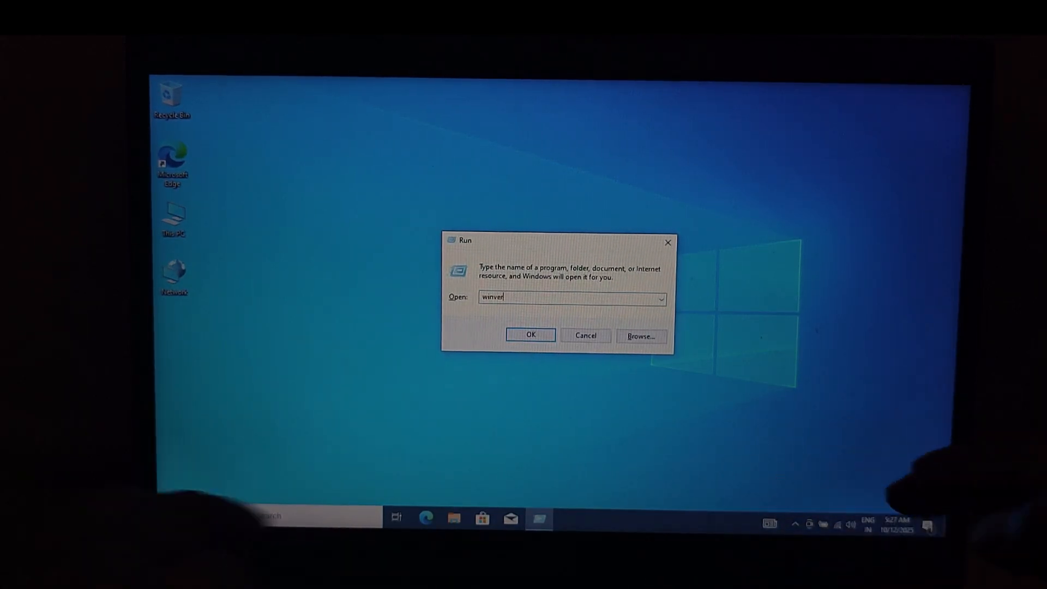
click(530, 335)
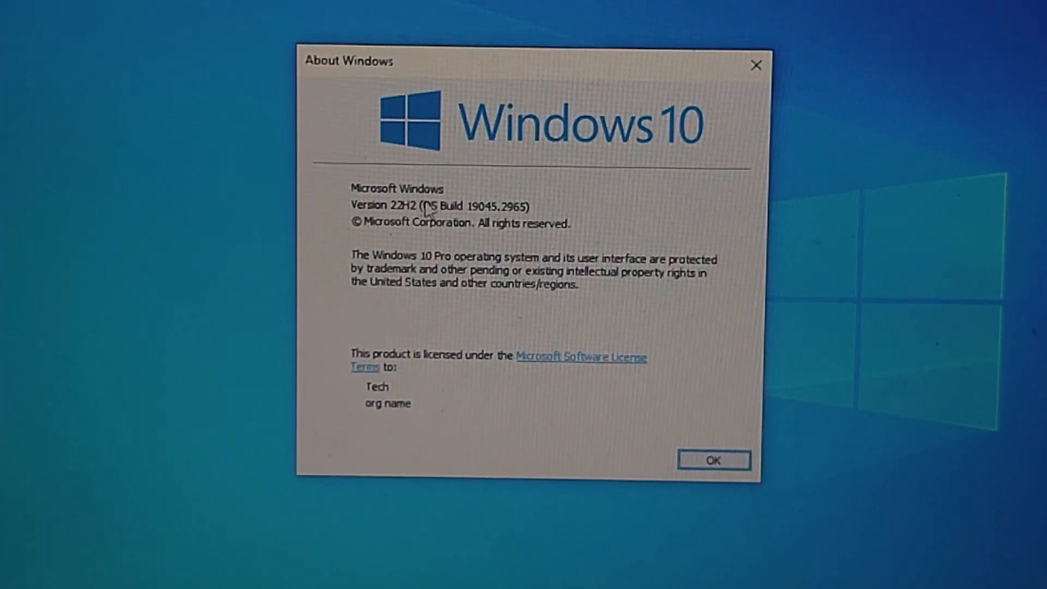
mouse_move(513, 235)
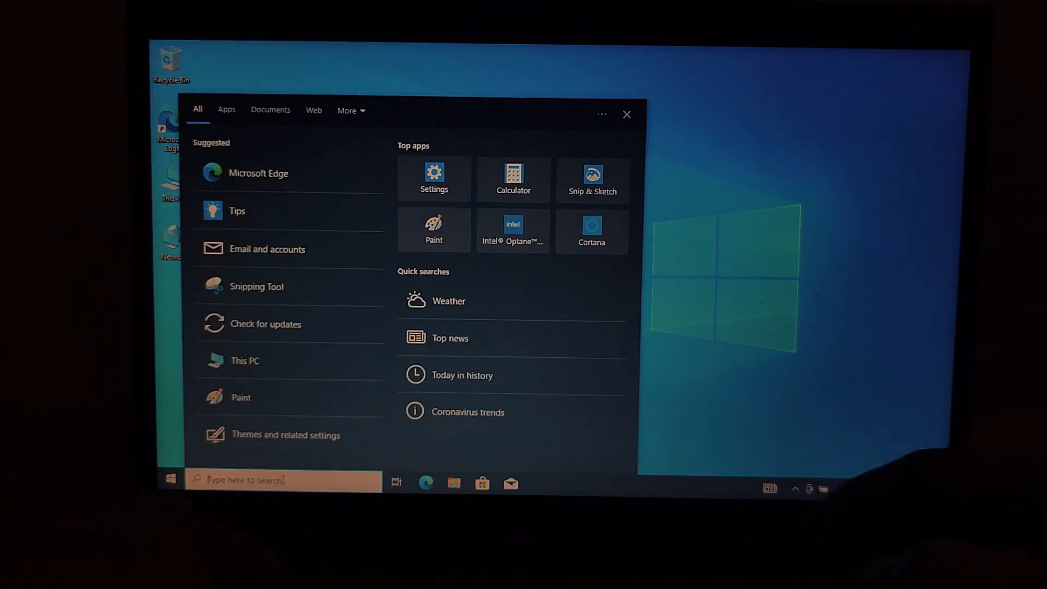
Search 'windows act' to confirm Windows 10 Pro is activated with a digital license, then close Settings.
text(windows act)
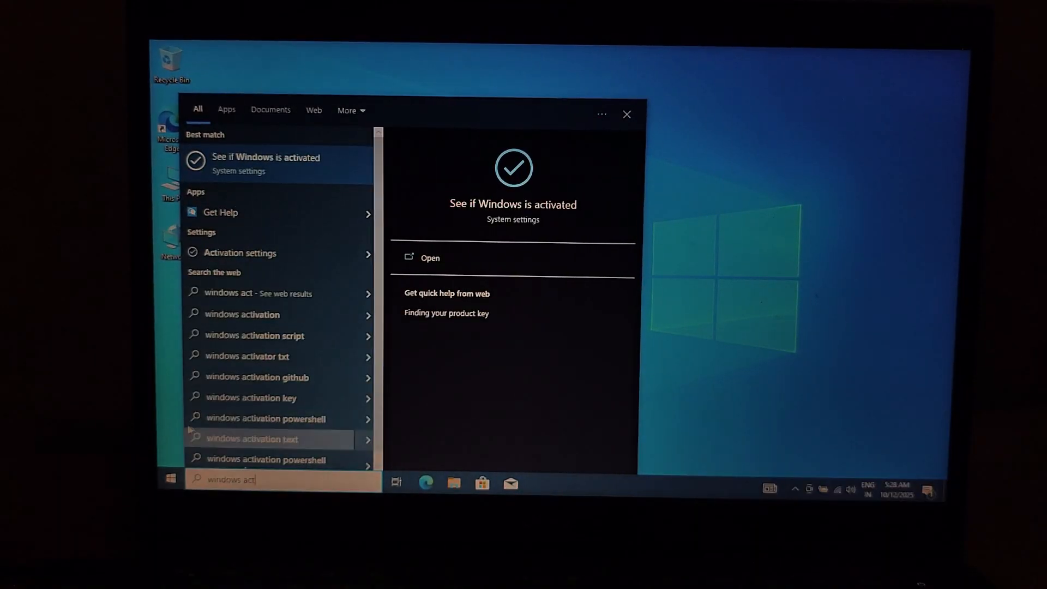
click(430, 257)
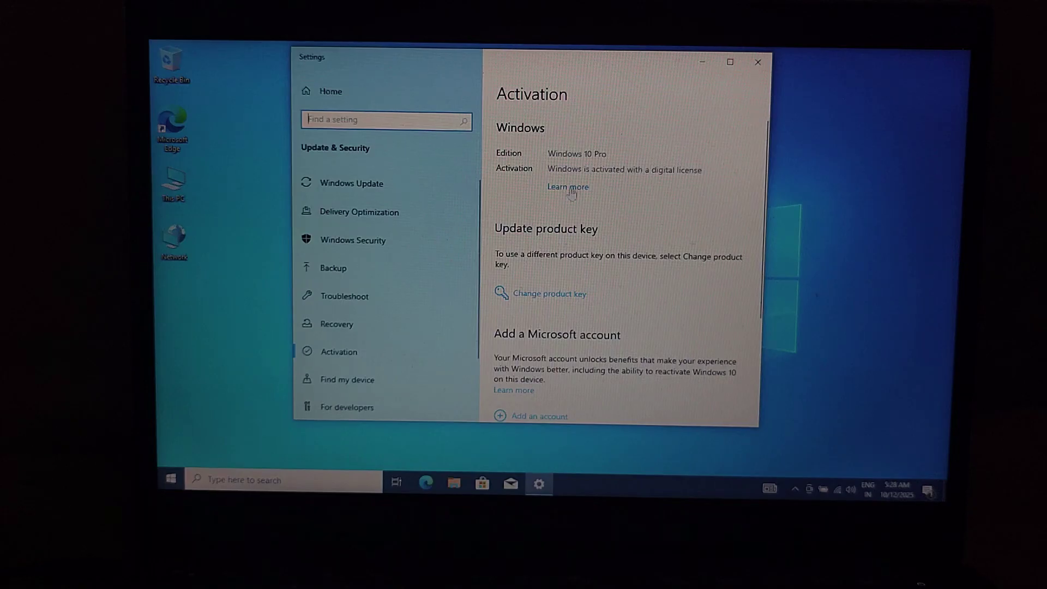
mouse_move(641, 185)
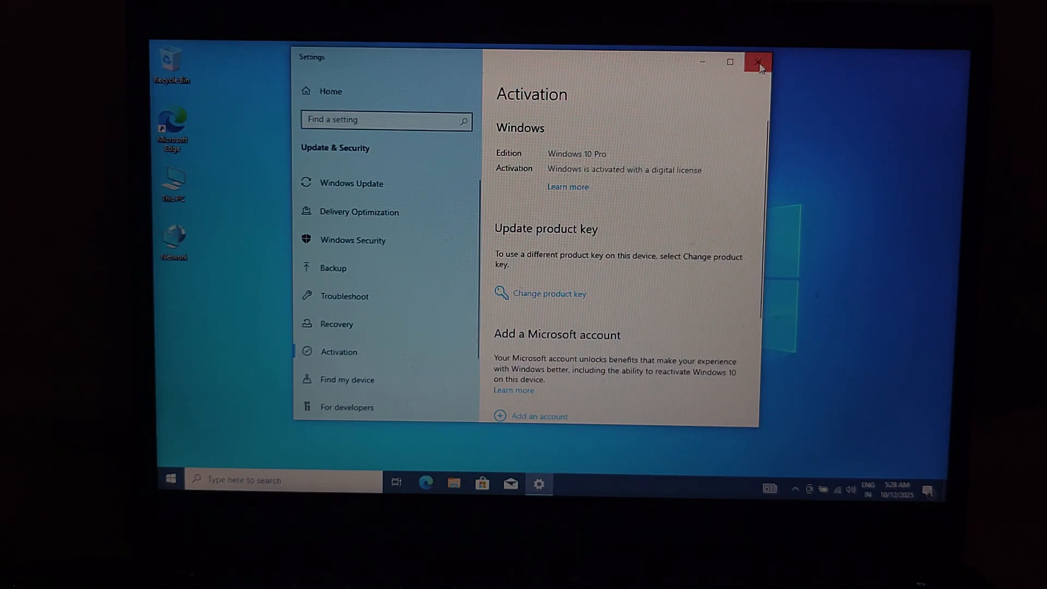
click(757, 61)
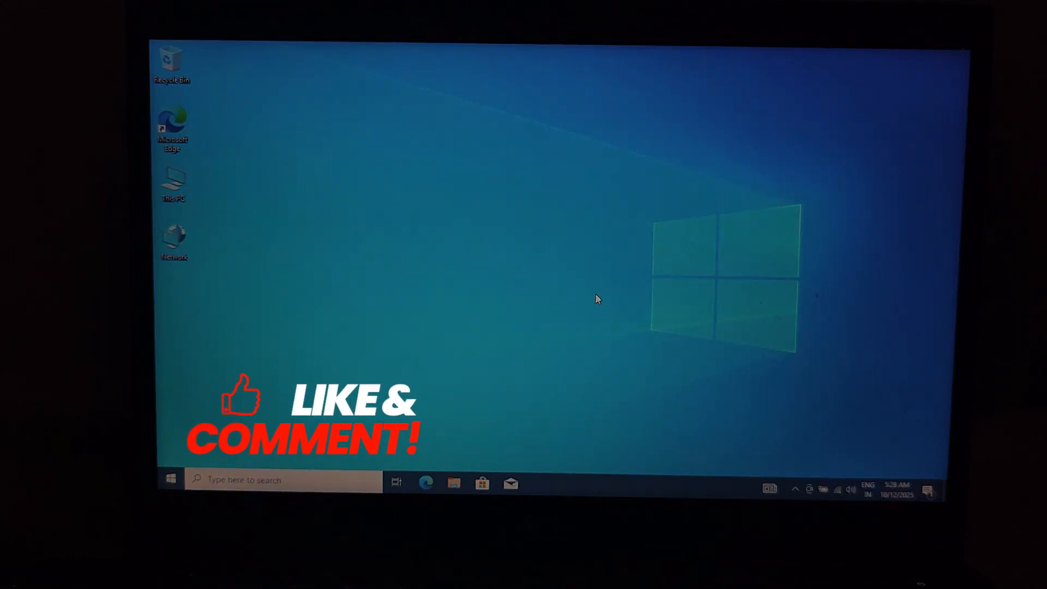